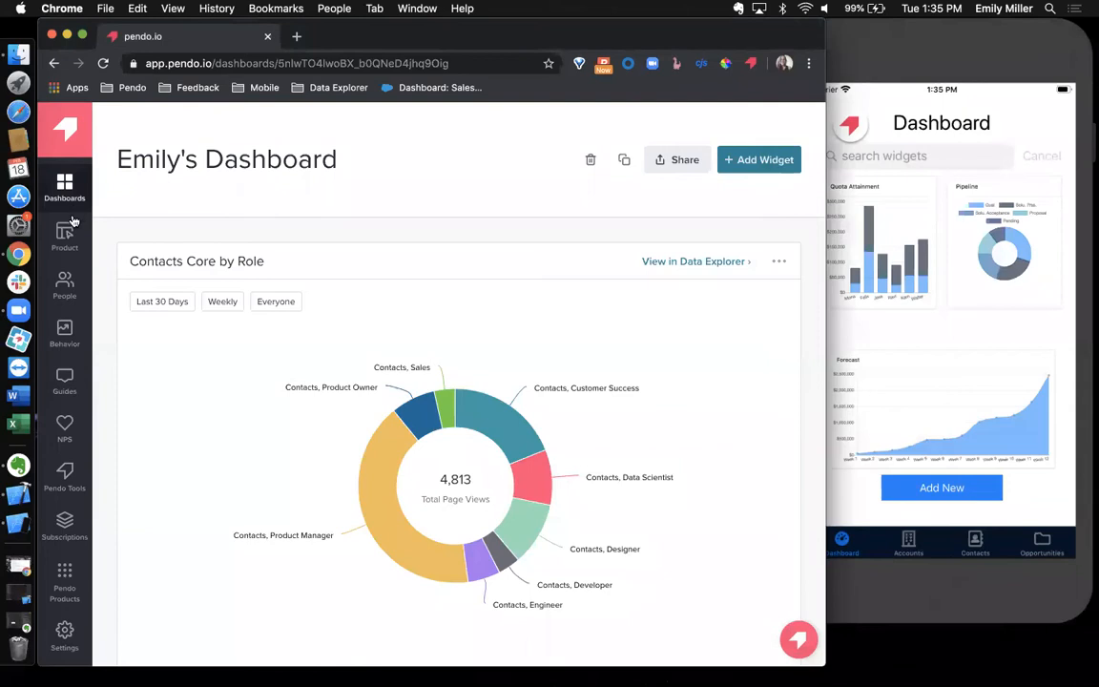
Step: Open Product > Pages to view tagged pages with visitor and page-view figures
click(64, 233)
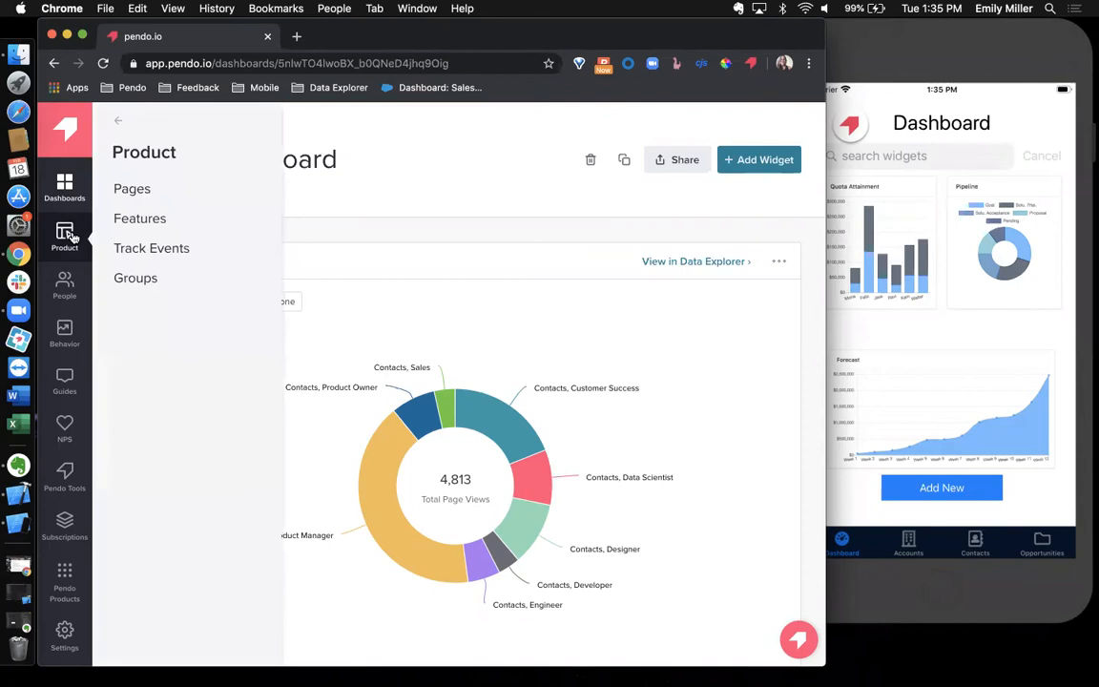
click(132, 188)
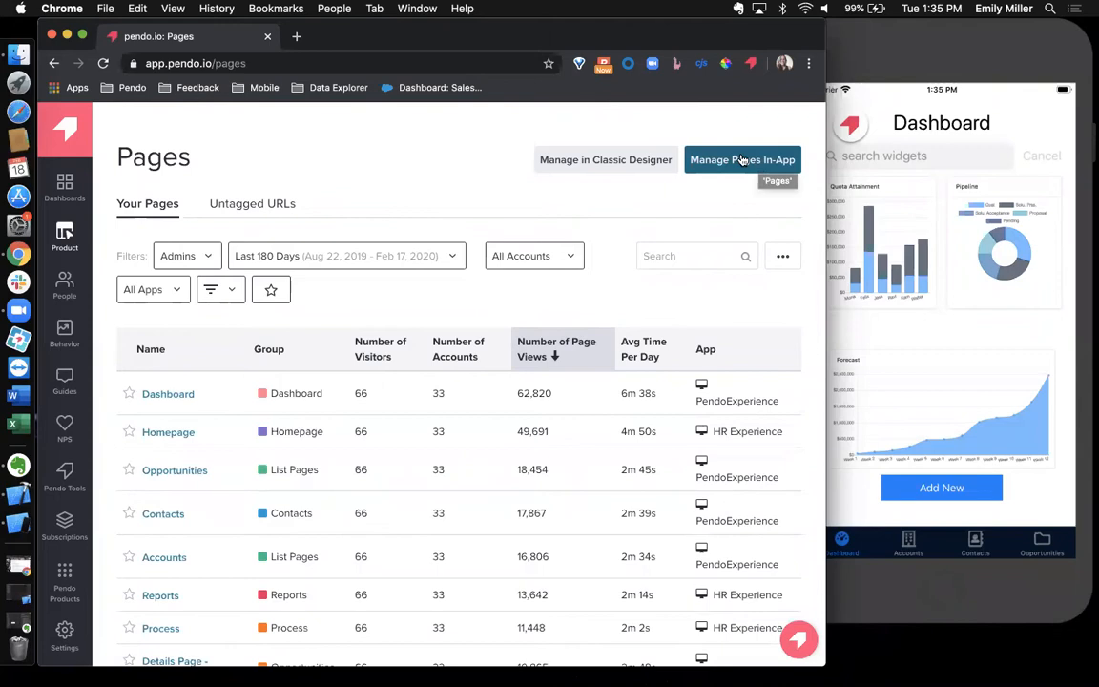
Step: Launch the PE Mobile tagging designer and capture the simulator's Dashboard screen
click(742, 160)
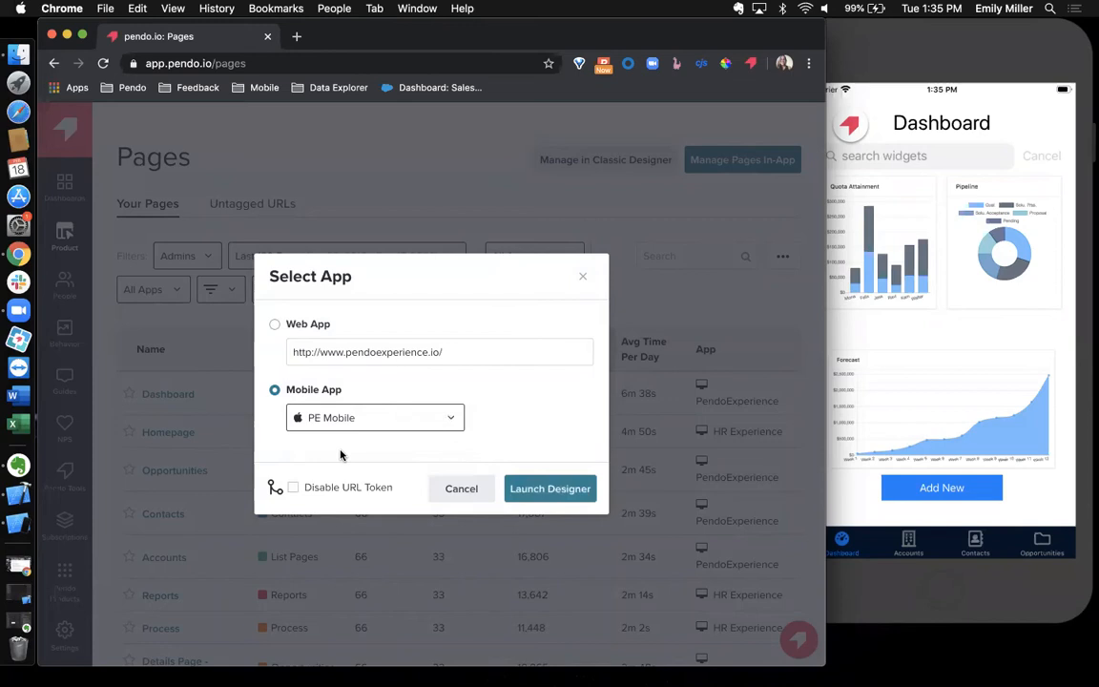
click(549, 489)
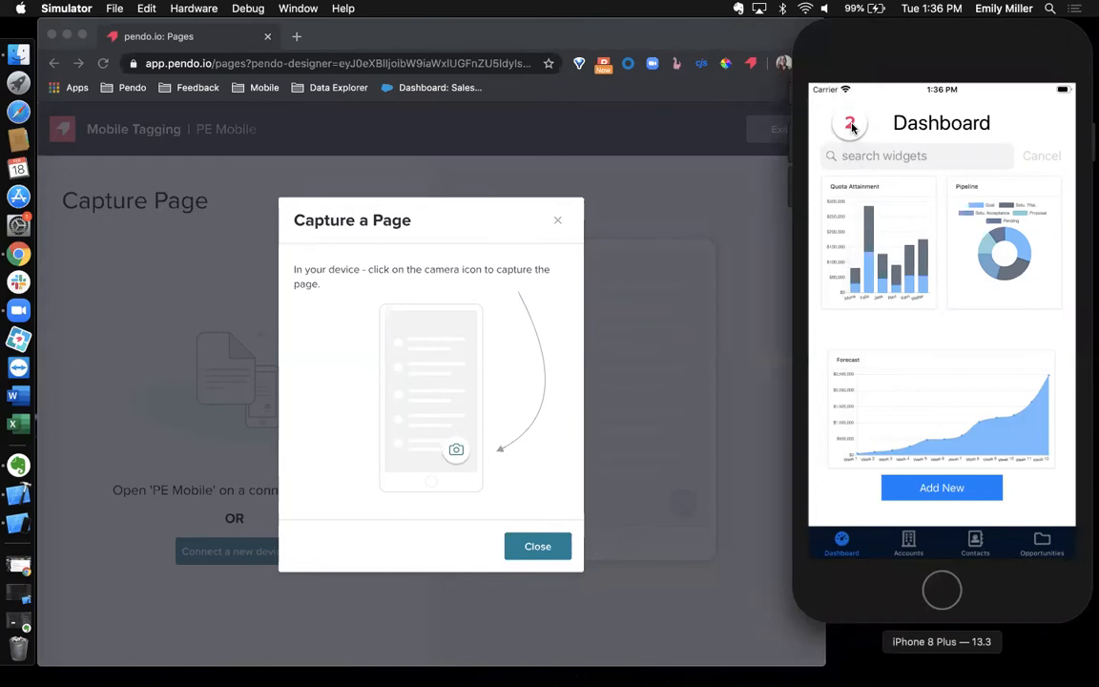
click(456, 449)
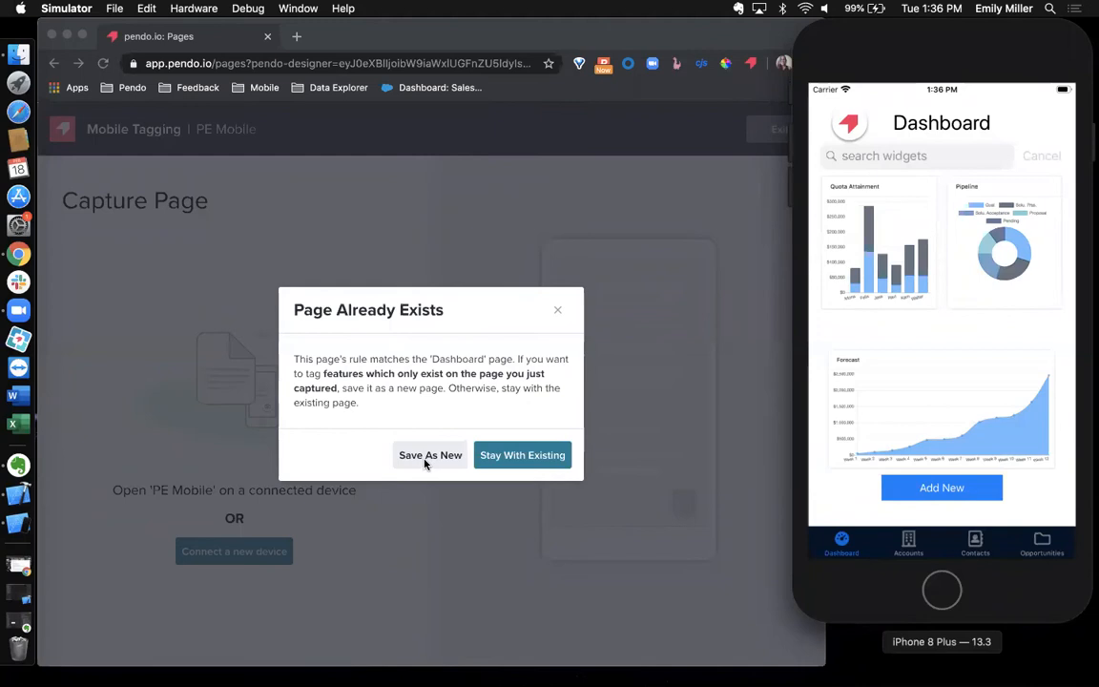
Step: Save the capture as new page 'Dashboard - Emily' in the Dashboard group
click(429, 455)
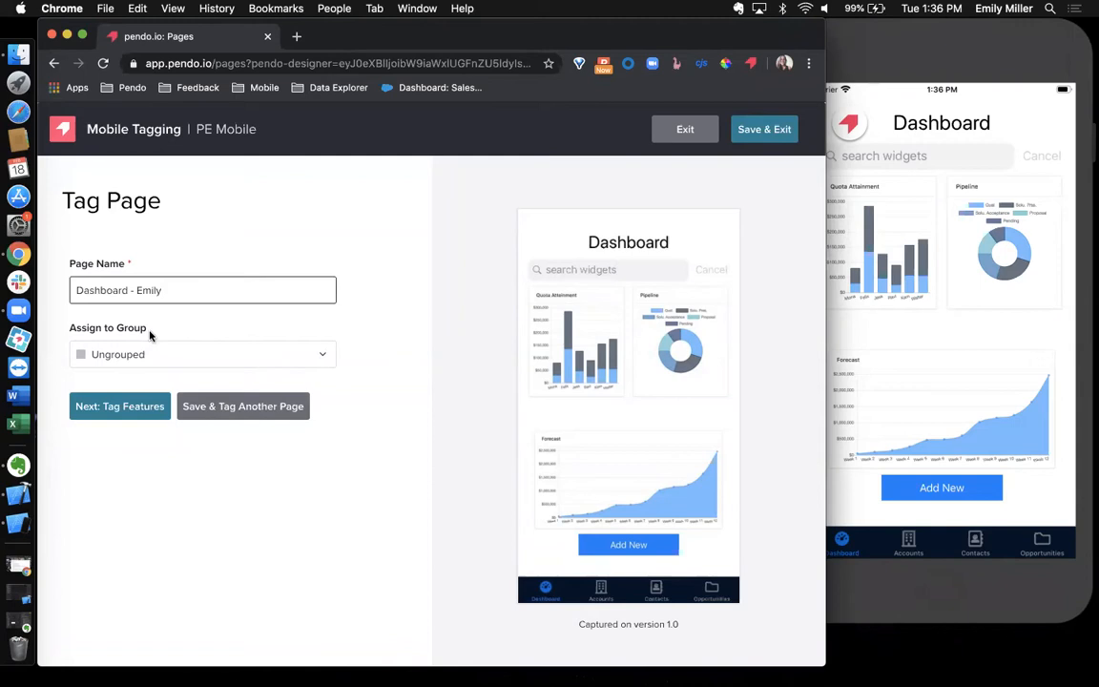
click(202, 354)
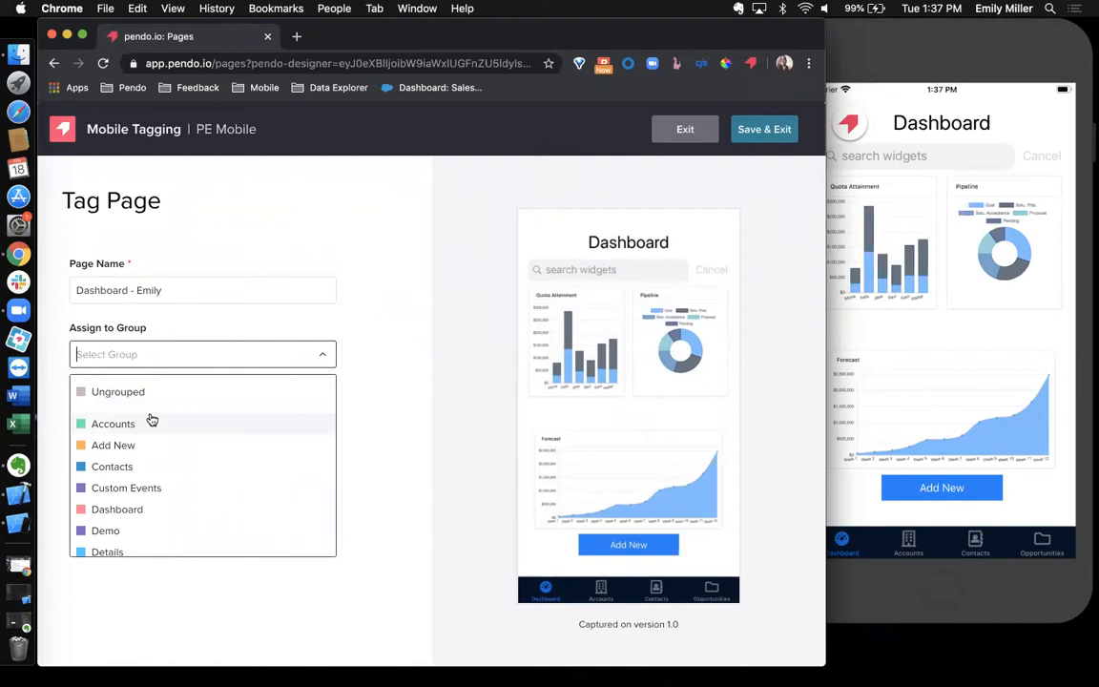
mouse_move(117, 508)
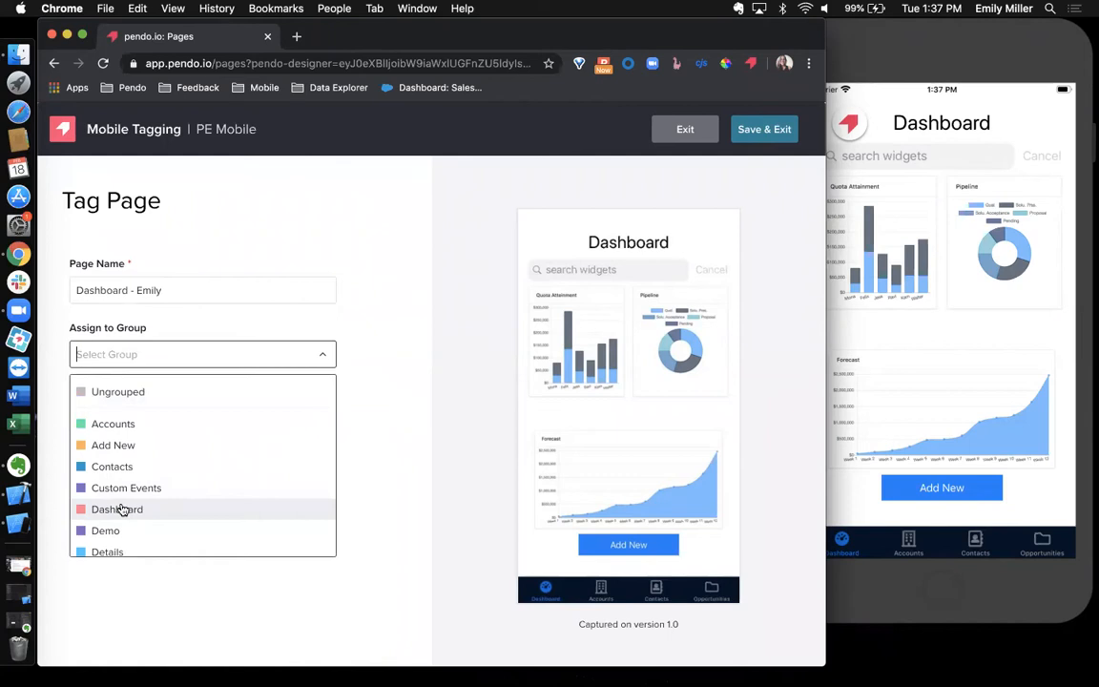
click(117, 509)
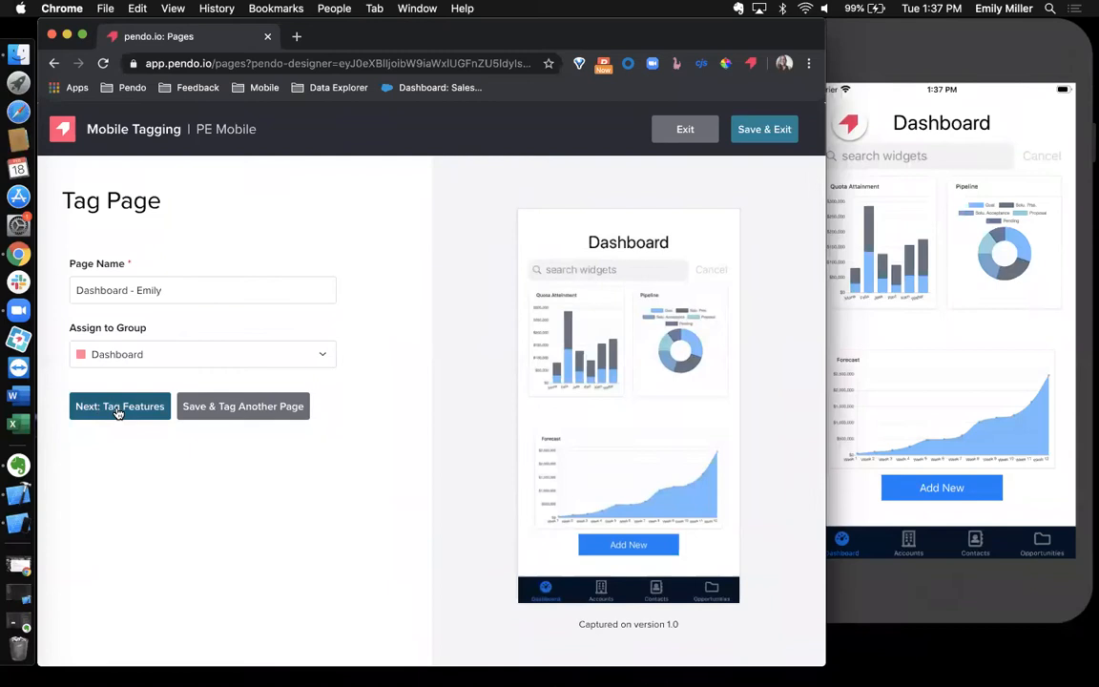
Step: Tag the Add New button as feature 'Add New - Emily' in the Dashboard group
click(119, 406)
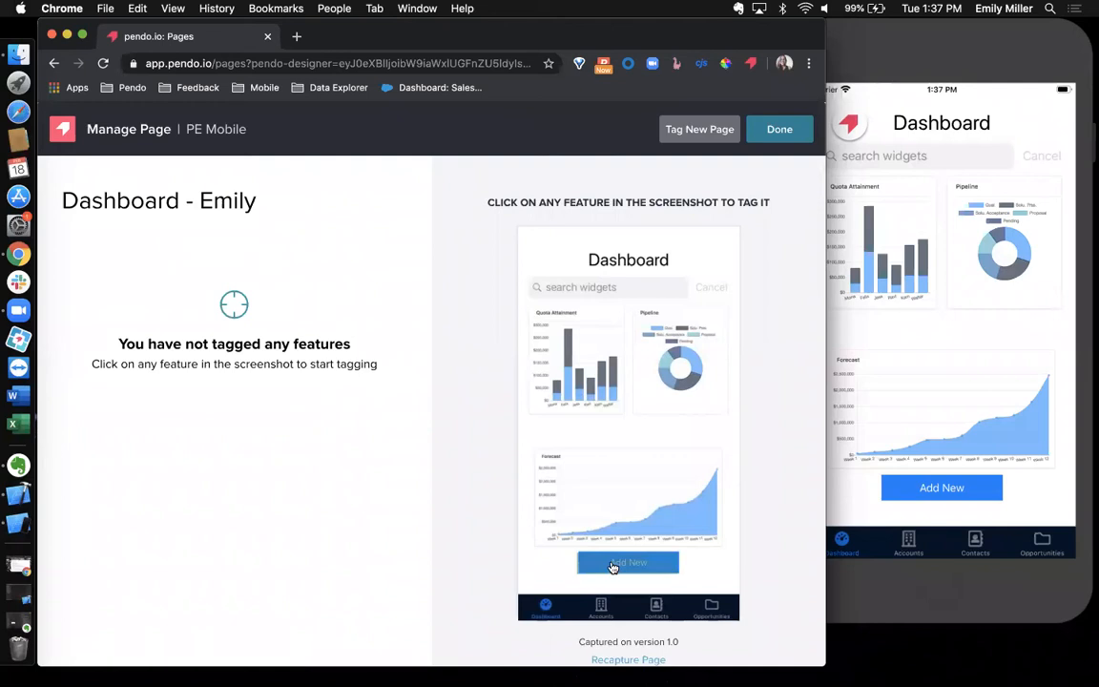
mouse_move(677, 599)
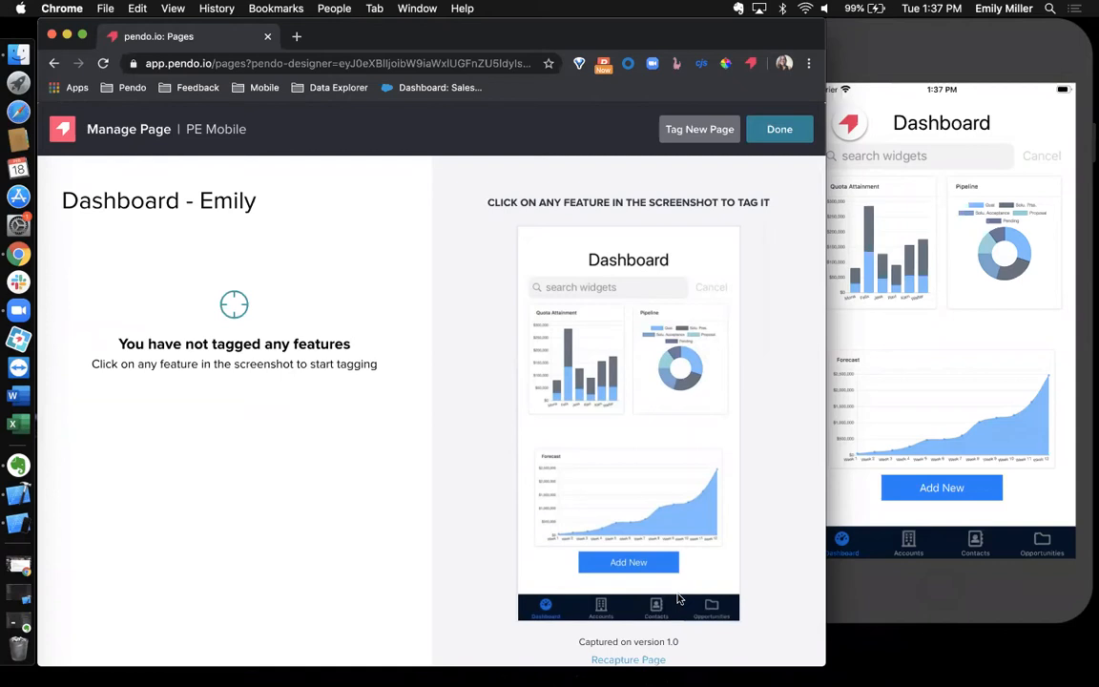
click(628, 562)
text(Add New - Emily)
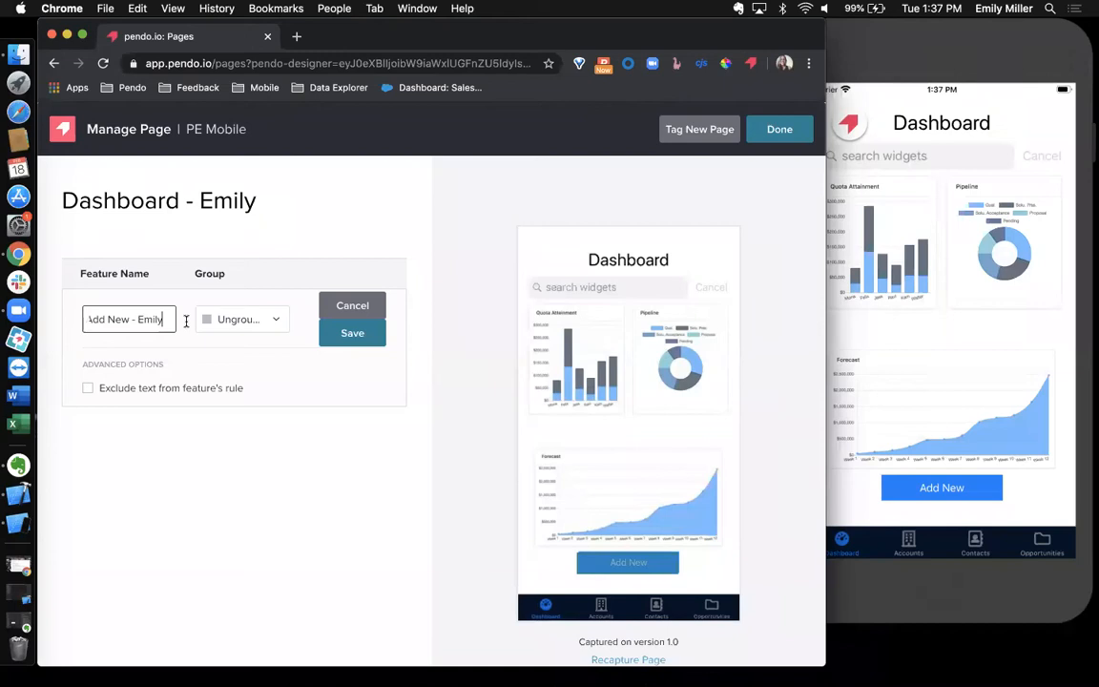
click(241, 318)
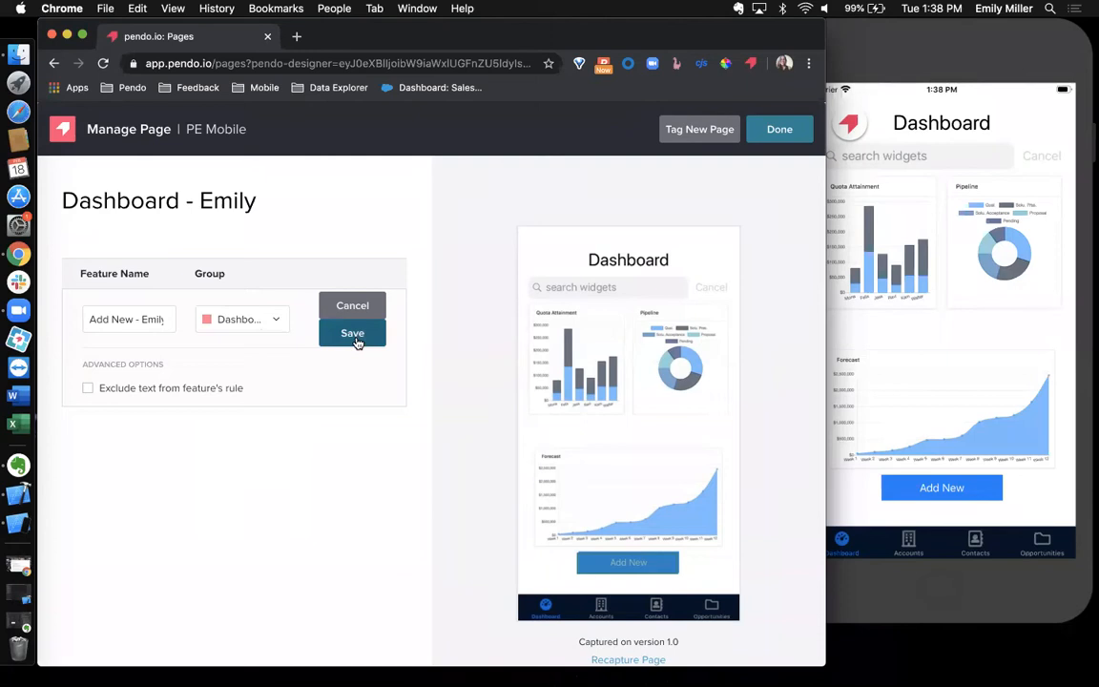
click(352, 333)
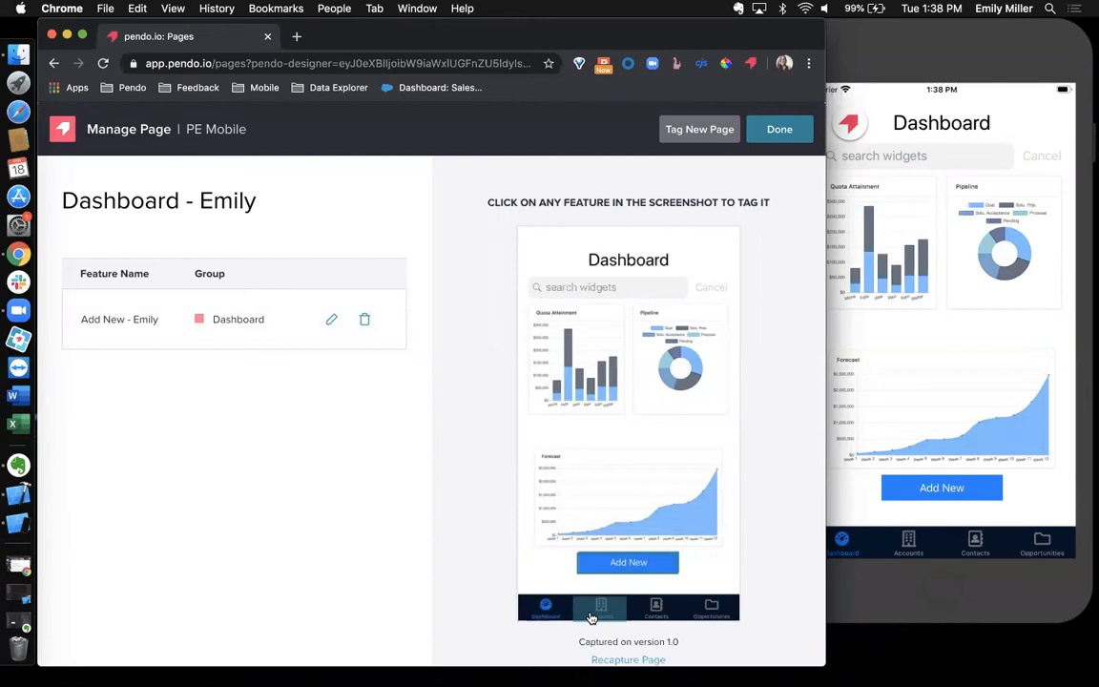
Step: Tag the Accounts tab as feature 'Accounts Tab - Emily' in the Navigation group
click(599, 608)
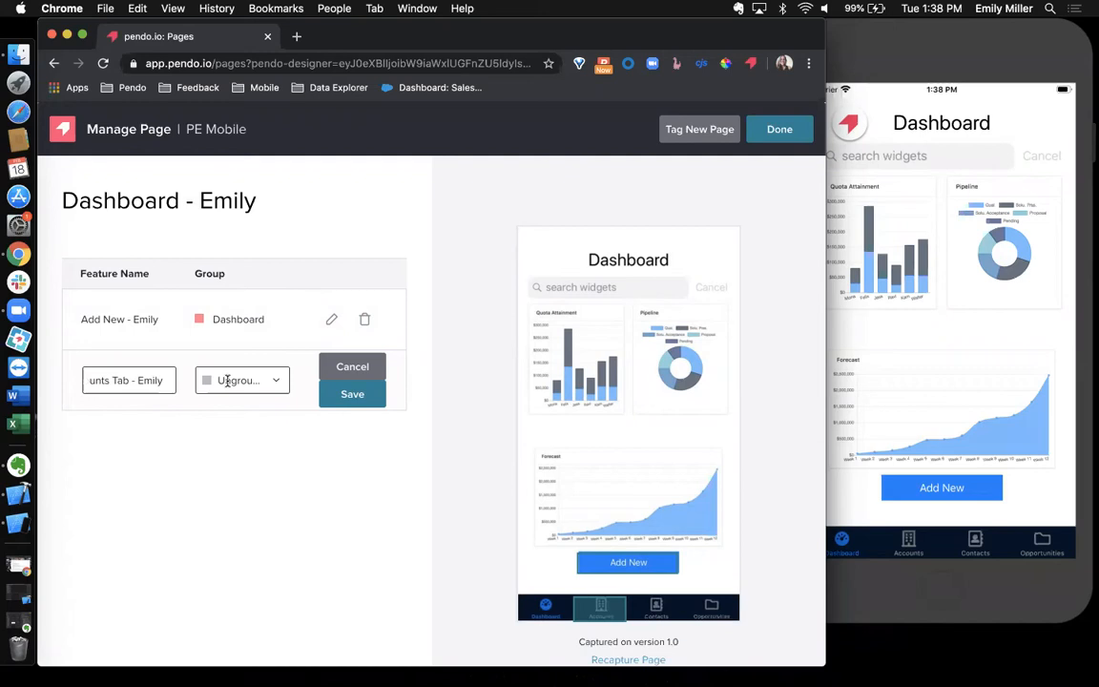
click(242, 379)
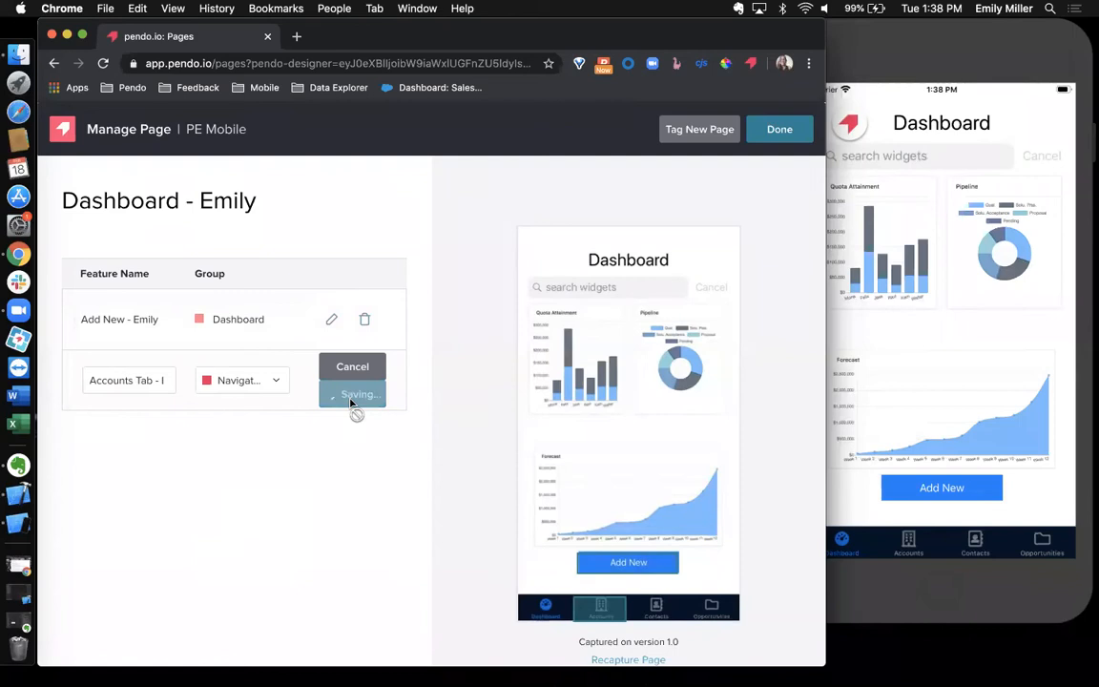
click(352, 394)
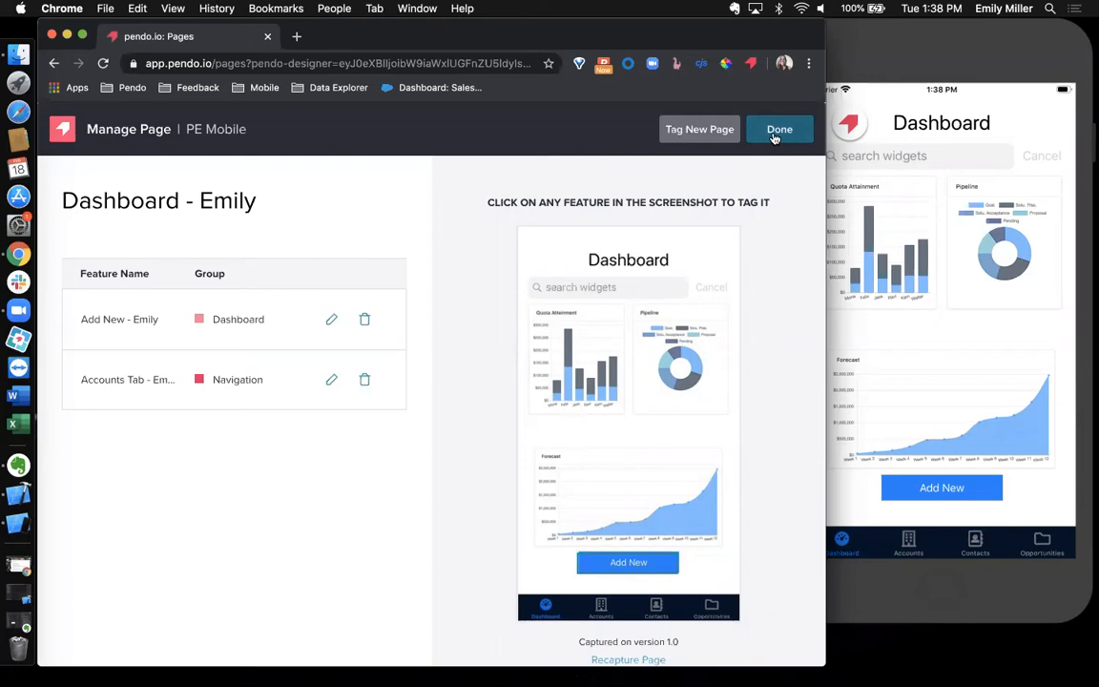
Step: Finish tagging and filter the Pages list to PE Mobile, showing 'Dashboard - Emily'
click(780, 129)
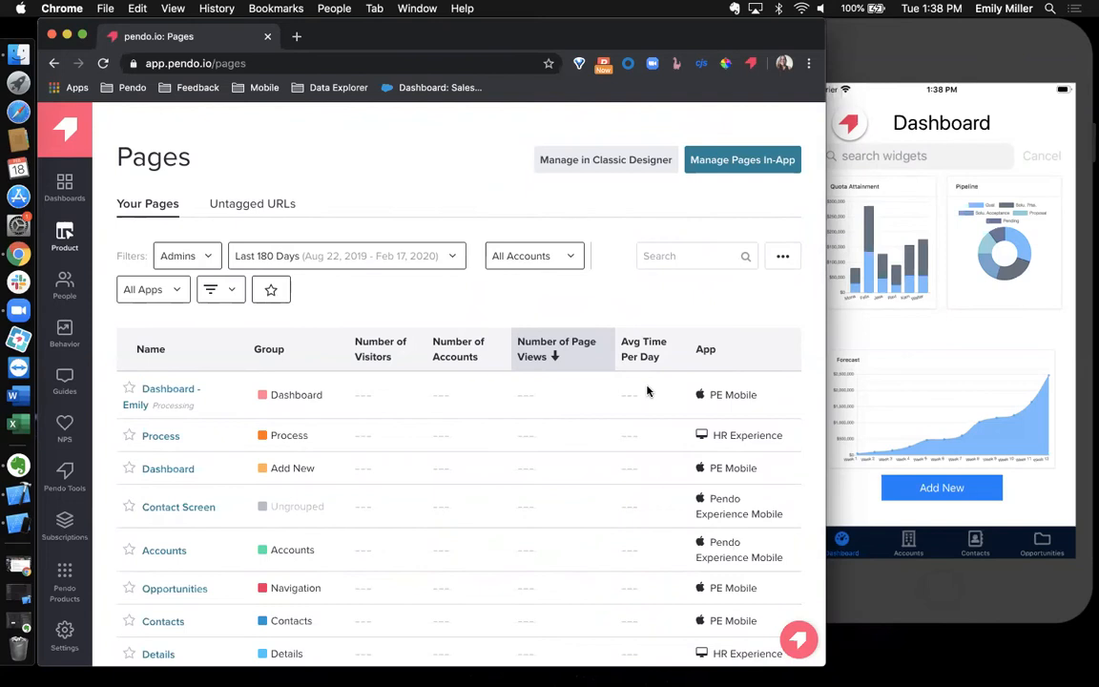
scroll(down, 3)
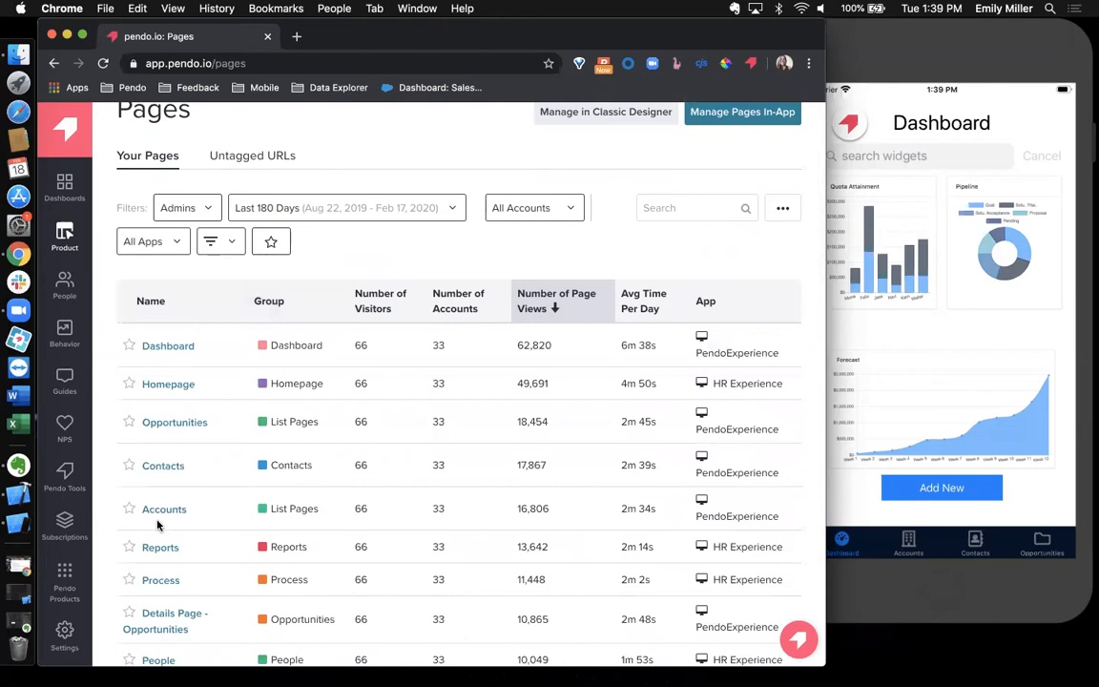
mouse_move(389, 349)
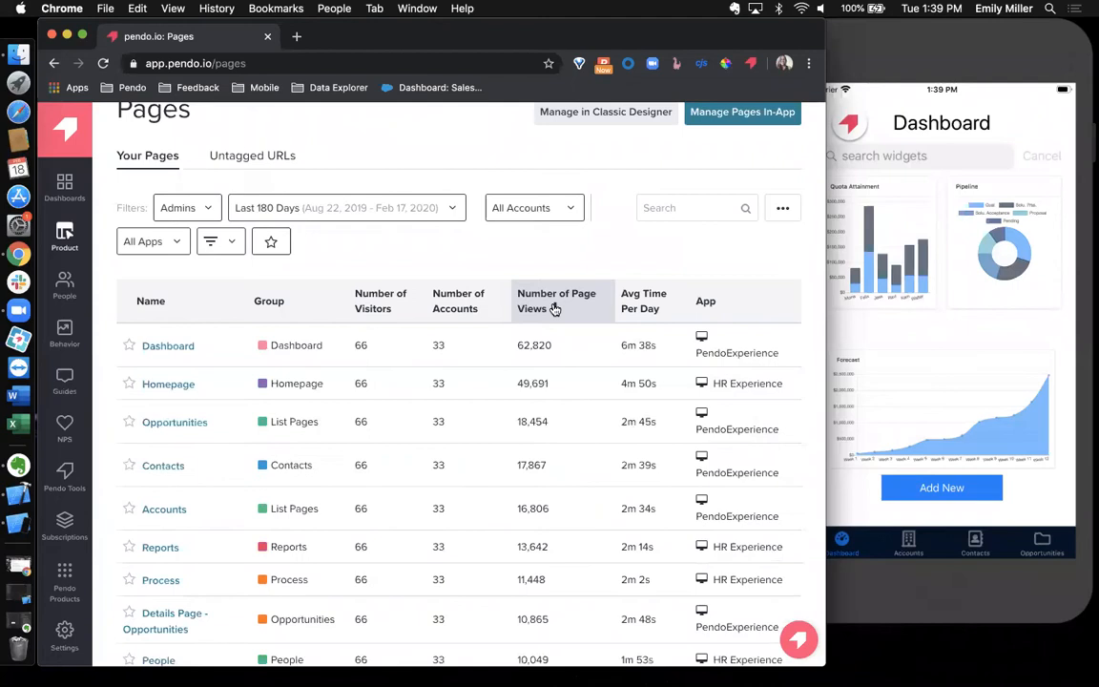
click(556, 301)
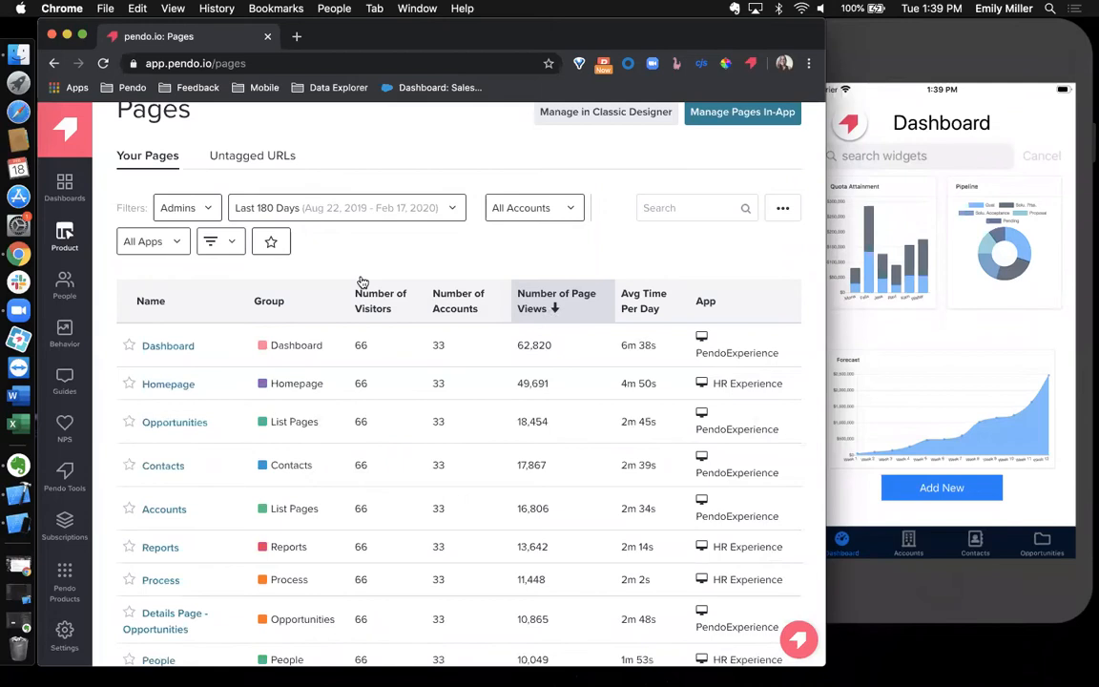
click(152, 240)
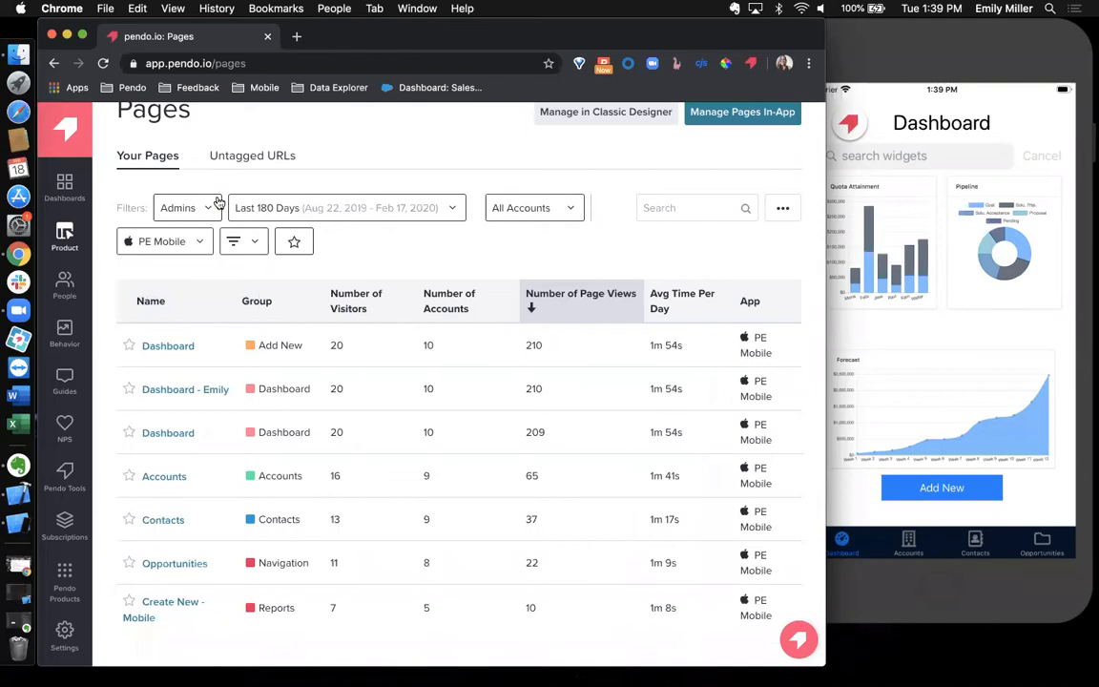
Step: Switch the Pages app filter from PE Mobile back to All Apps
click(186, 207)
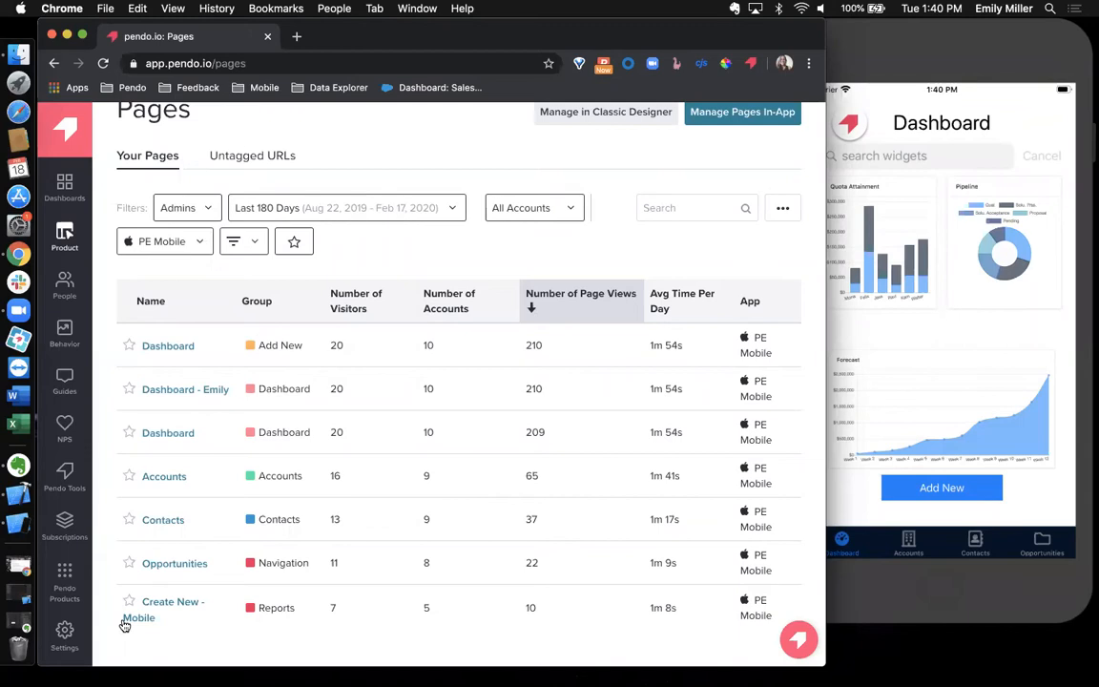
click(164, 240)
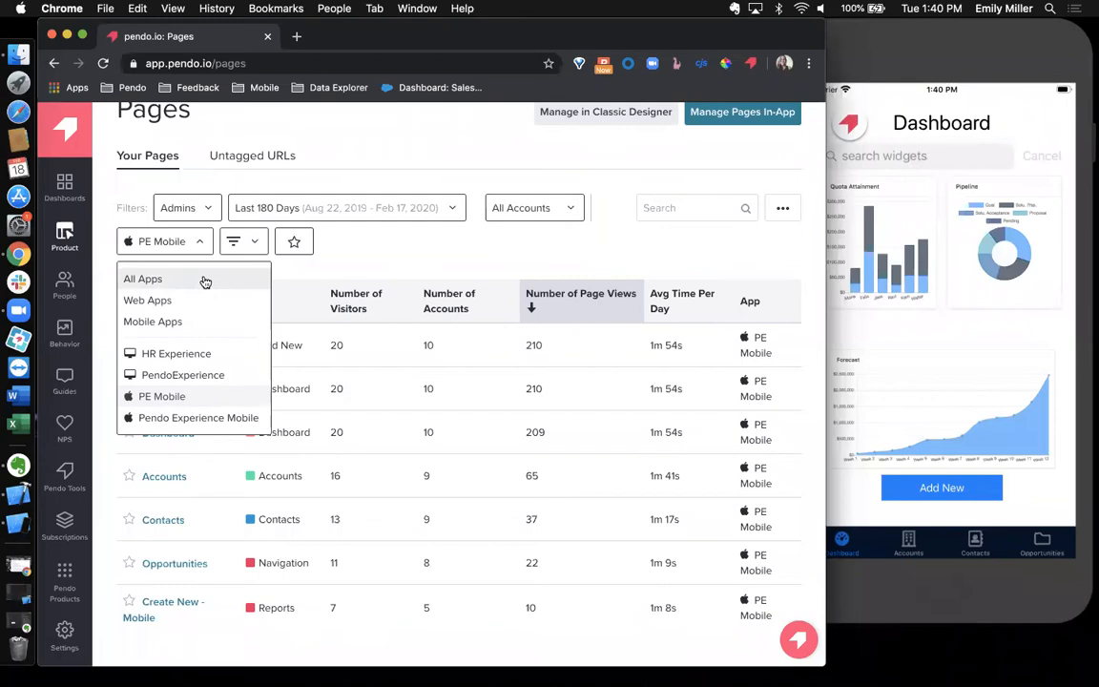
click(142, 278)
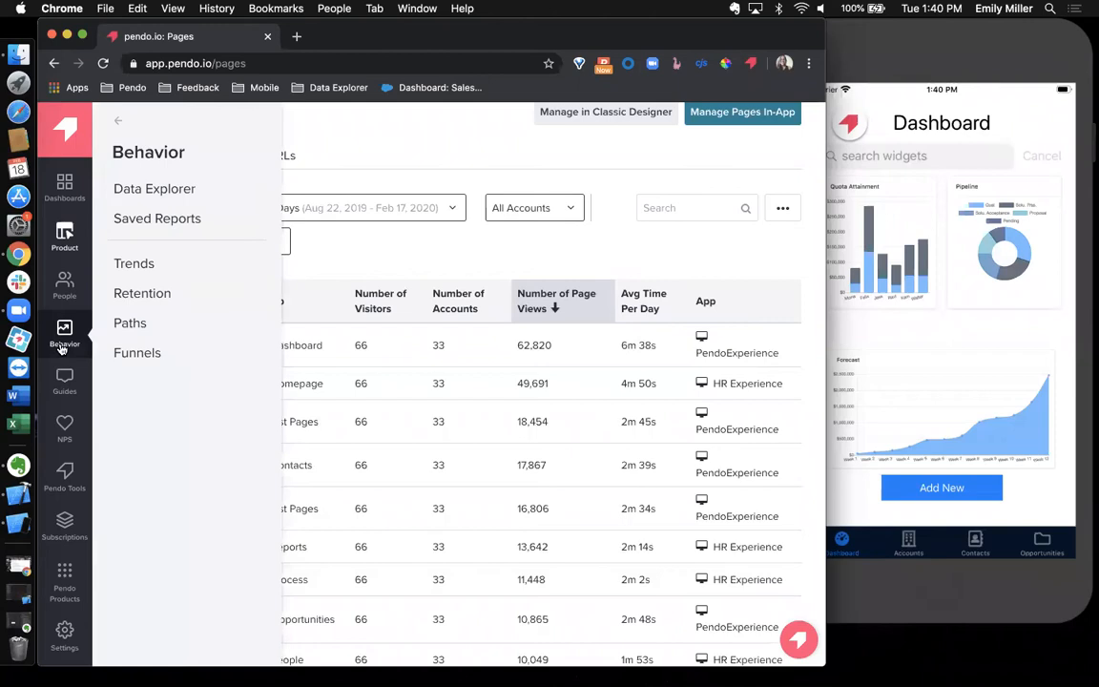
Step: Open Behavior > Paths and scroll through the saved path reports
click(129, 322)
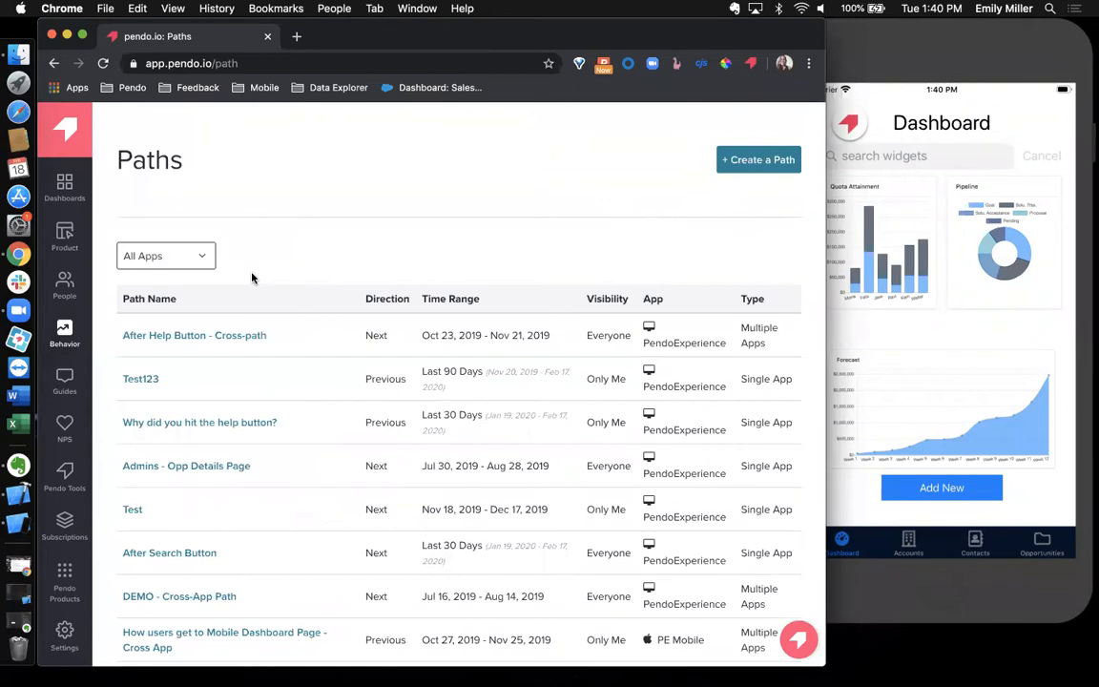
scroll(down, 3)
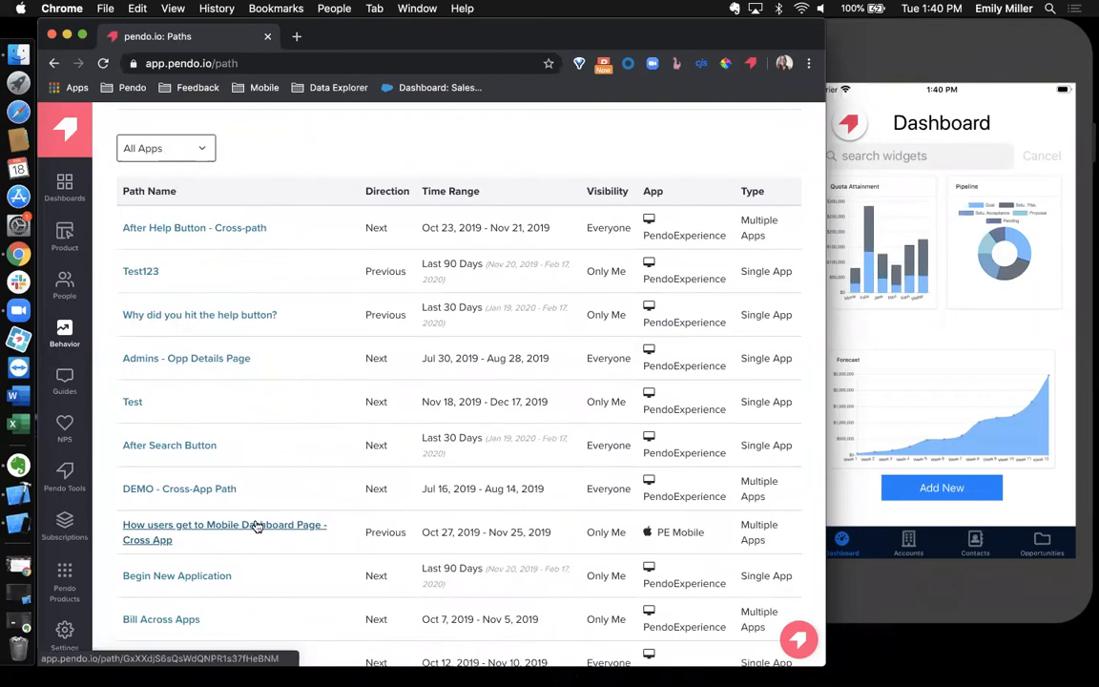
Step: Open the 'How users get to Mobile Dashboard Page - Cross App' path and scroll its diagram
click(224, 532)
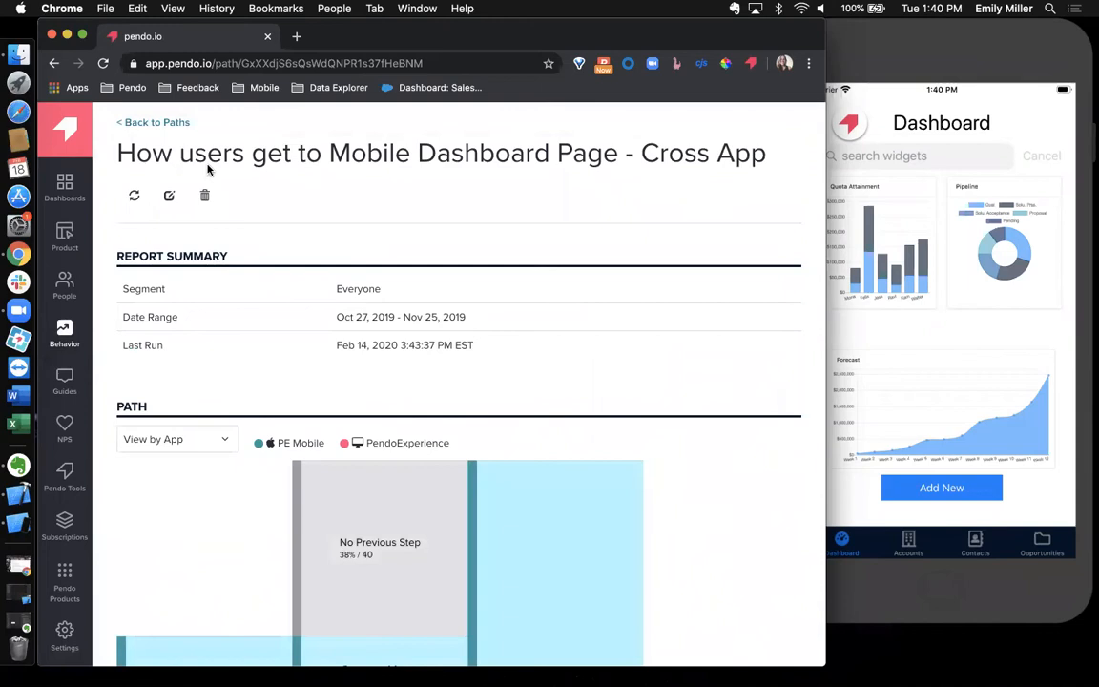
scroll(down, 3)
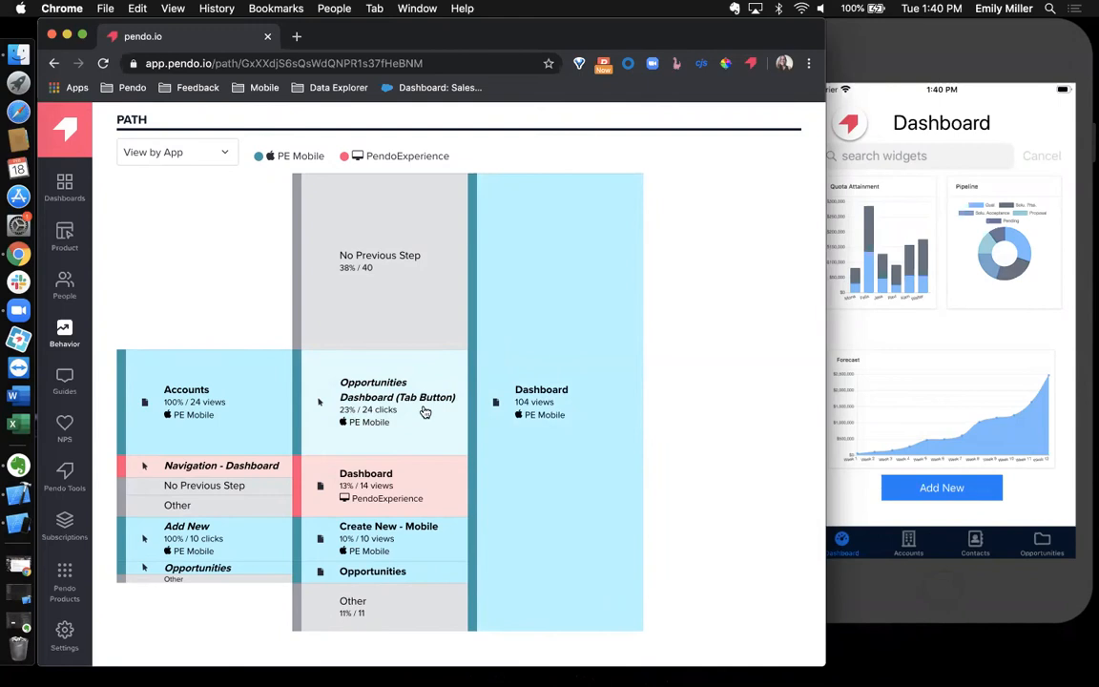
scroll(down, 3)
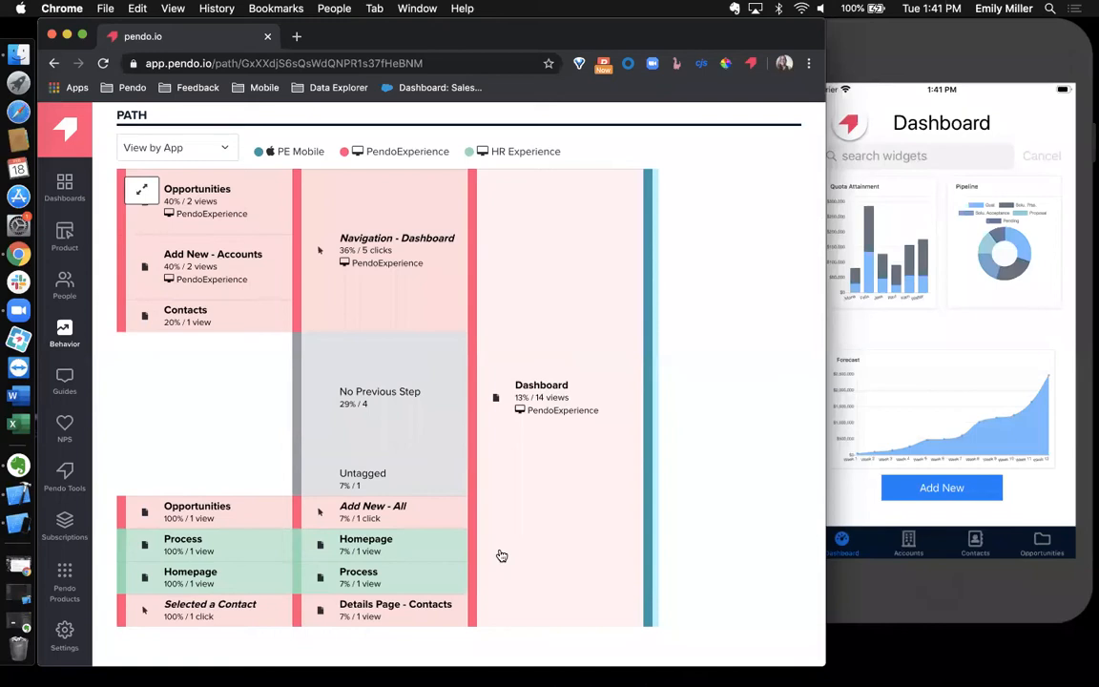
click(64, 186)
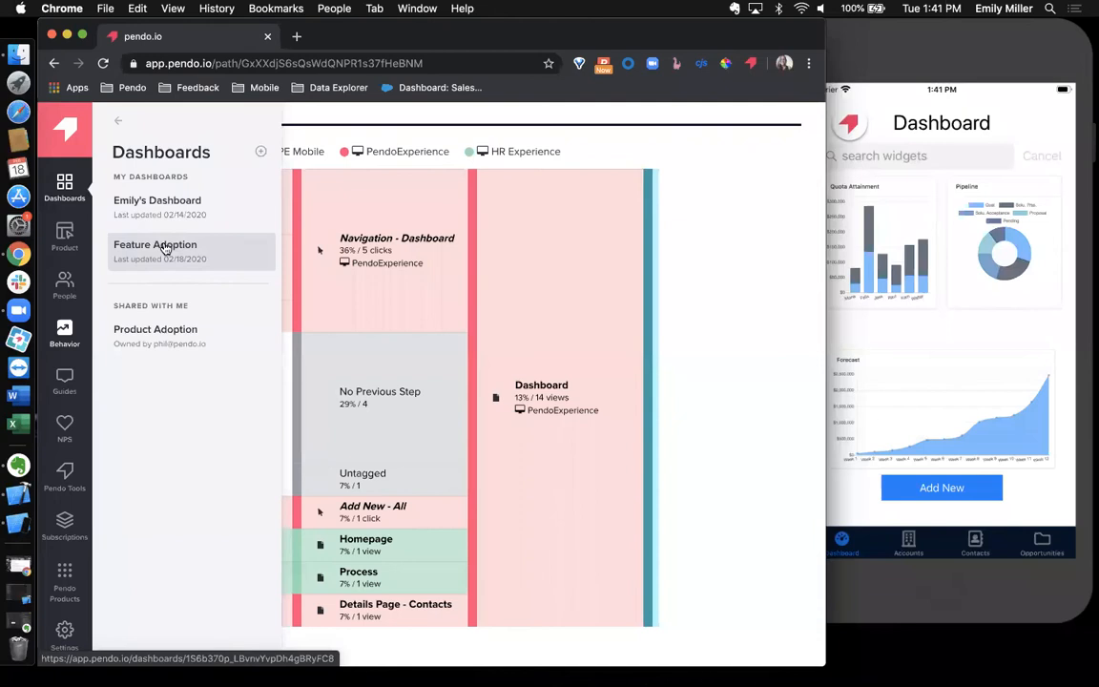
Step: Open the Feature Adoption dashboard and scroll through its top features and goal widgets
click(154, 244)
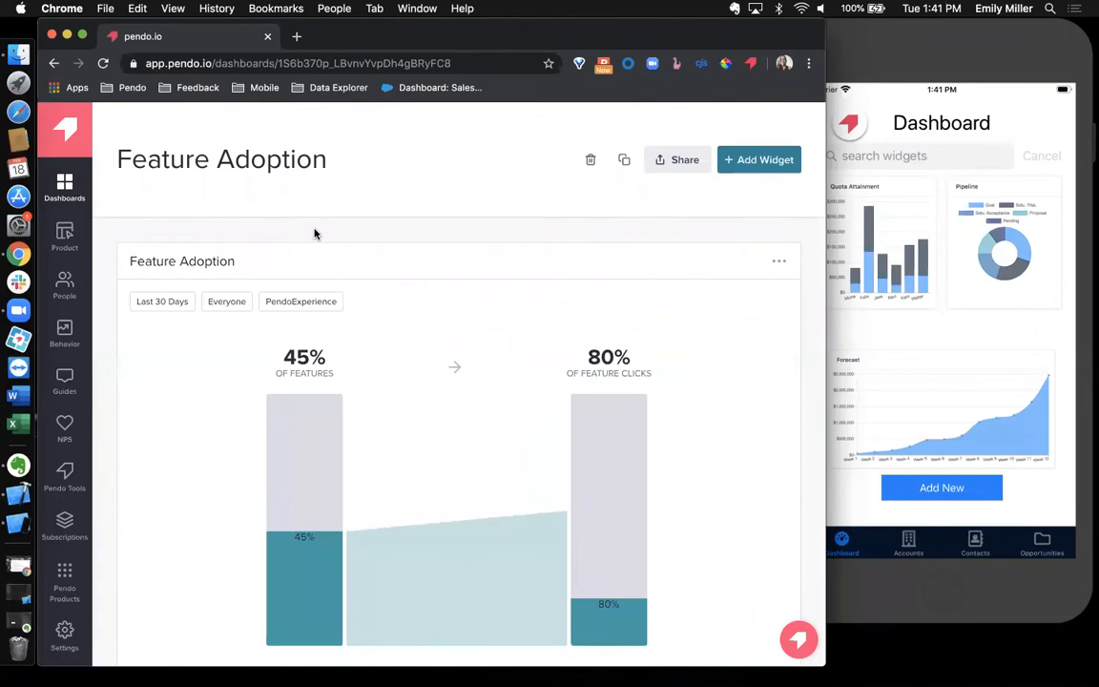
scroll(down, 3)
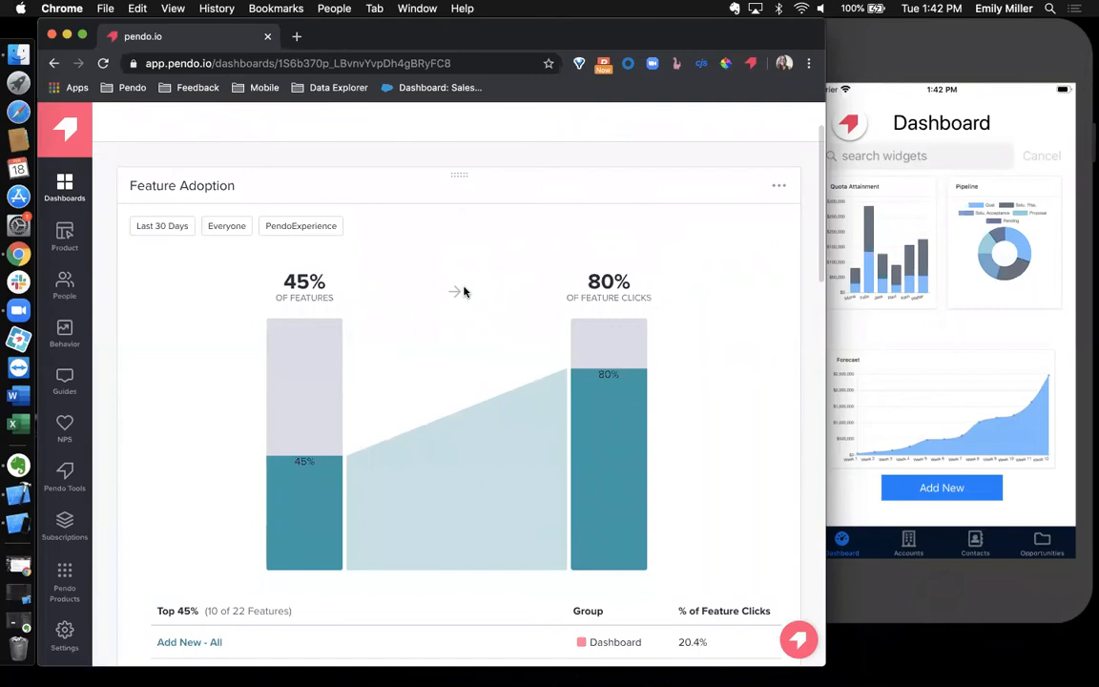
scroll(down, 3)
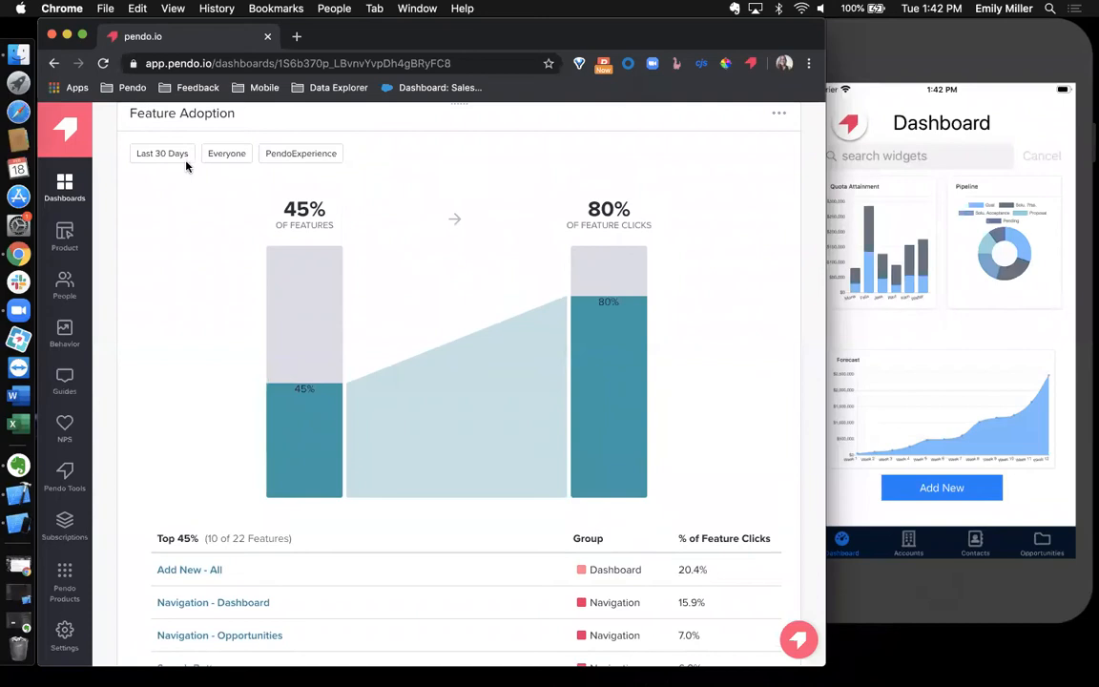
scroll(down, 3)
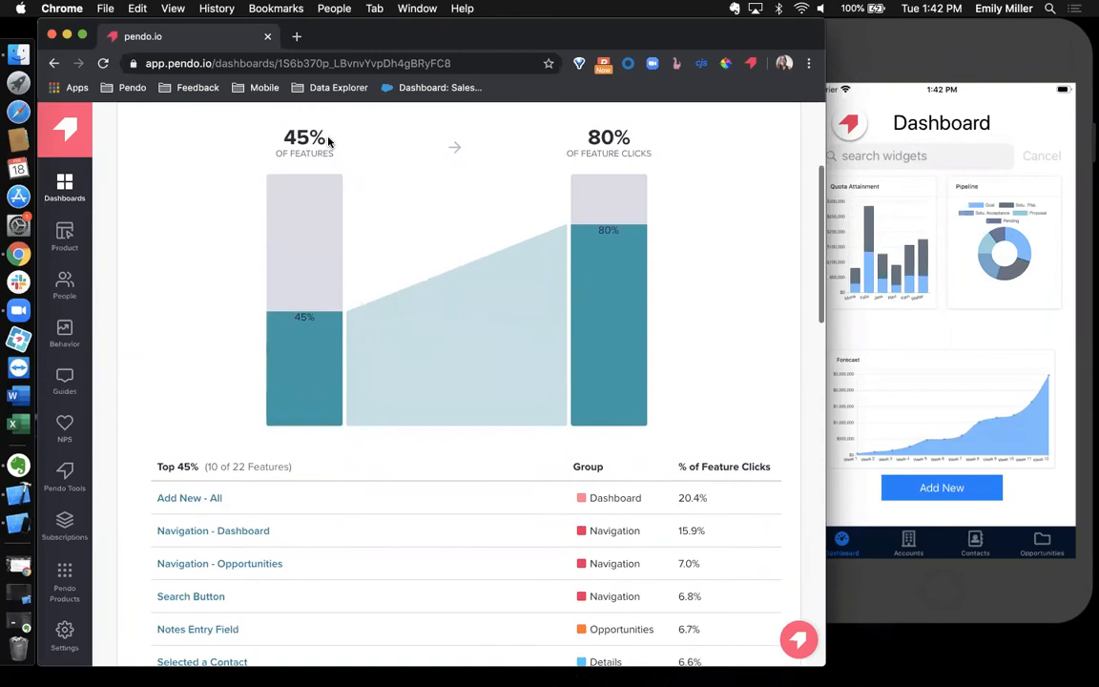
scroll(down, 3)
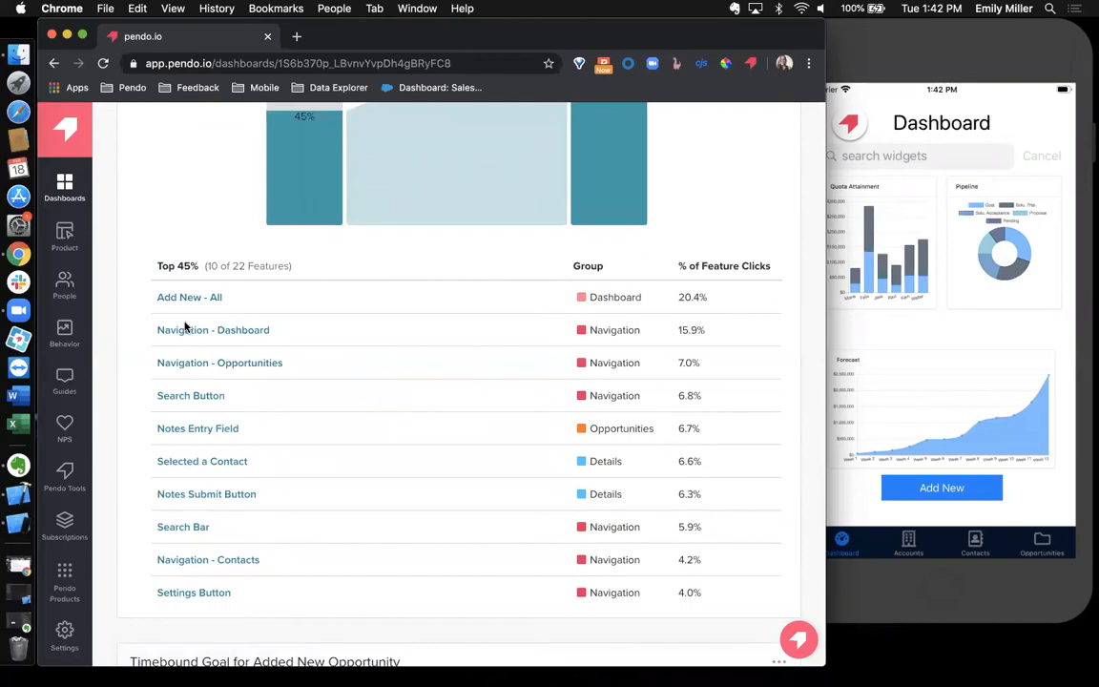
mouse_move(618, 432)
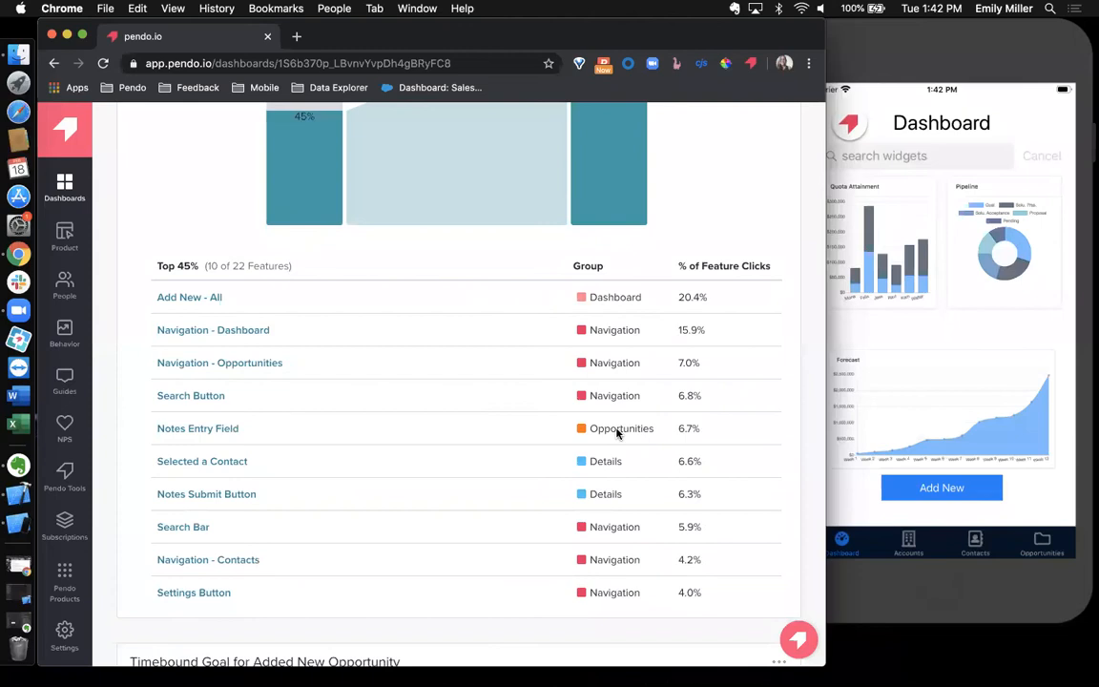
scroll(down, 3)
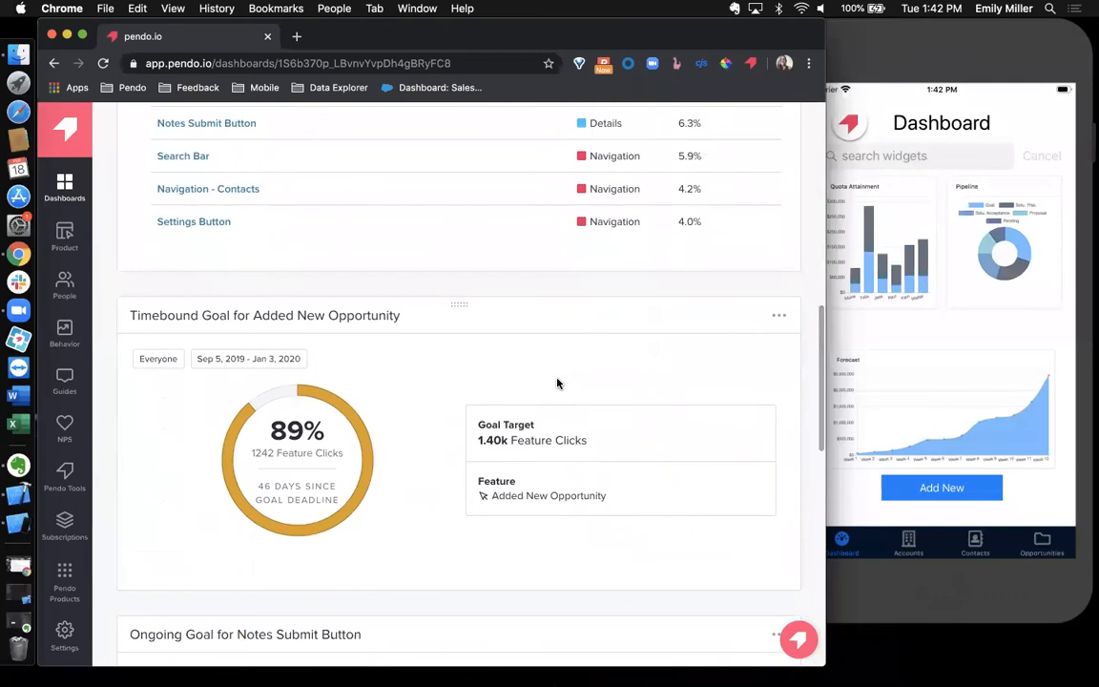
Step: Open the Guides list from the left navigation and begin a new guide
scroll(down, 3)
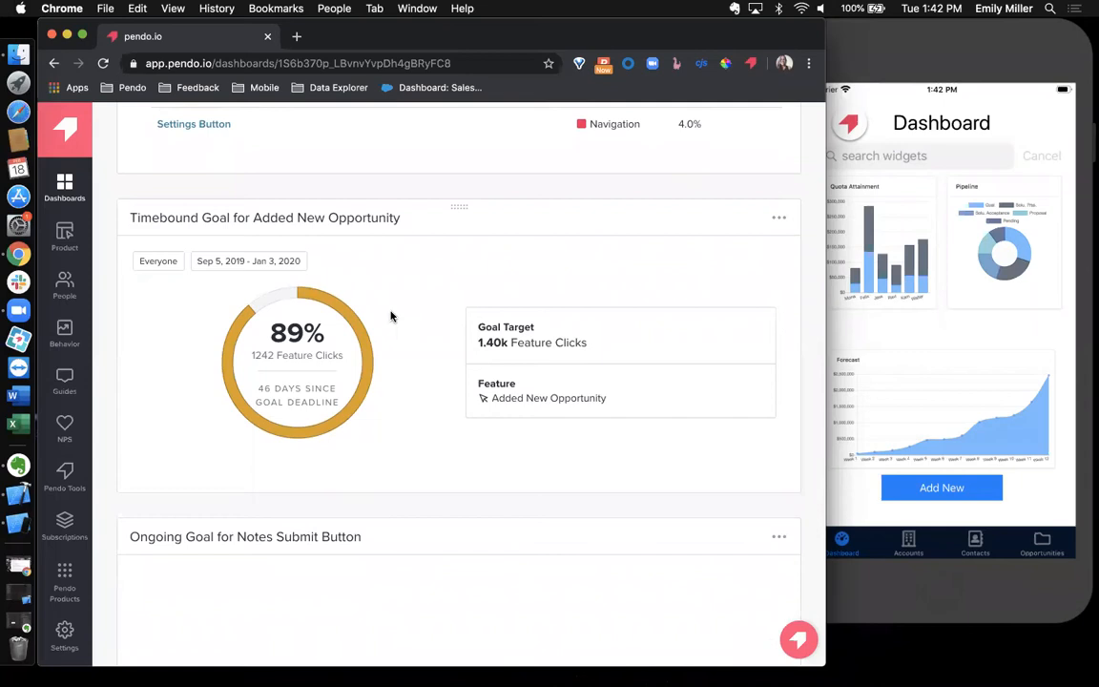
scroll(down, 3)
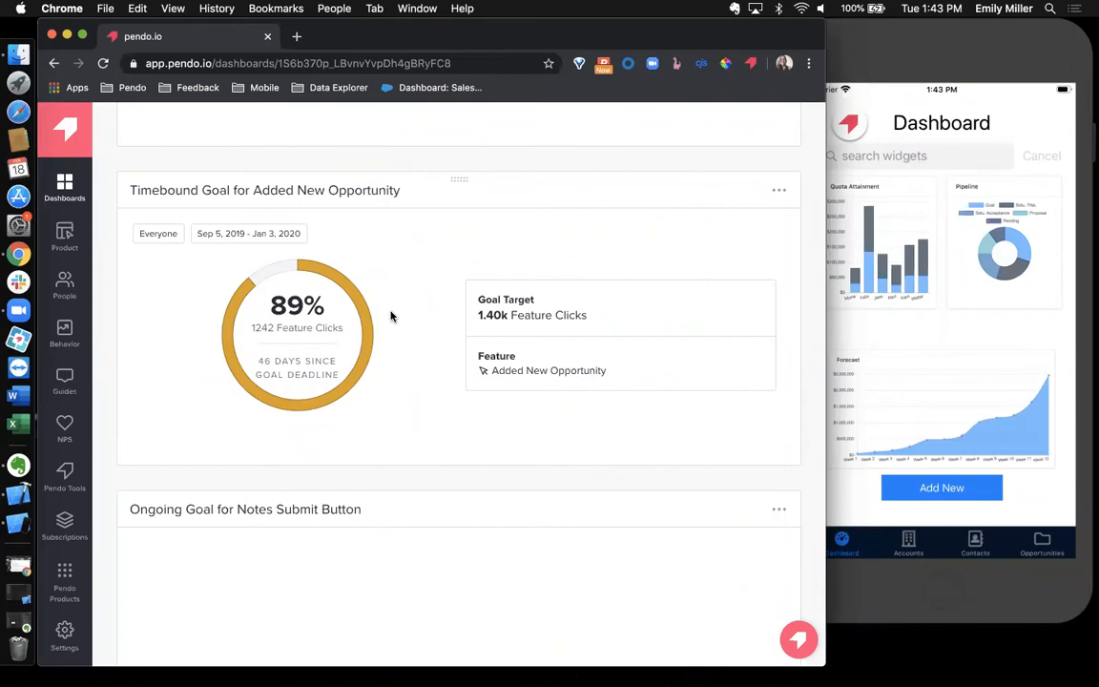
scroll(down, 3)
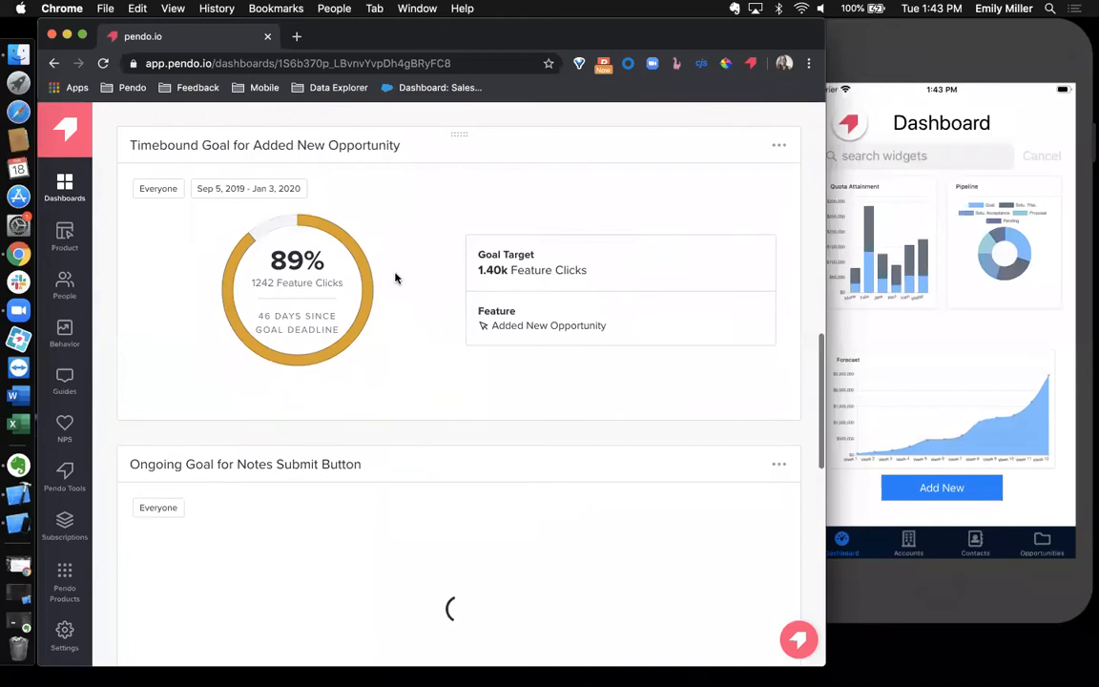
click(64, 377)
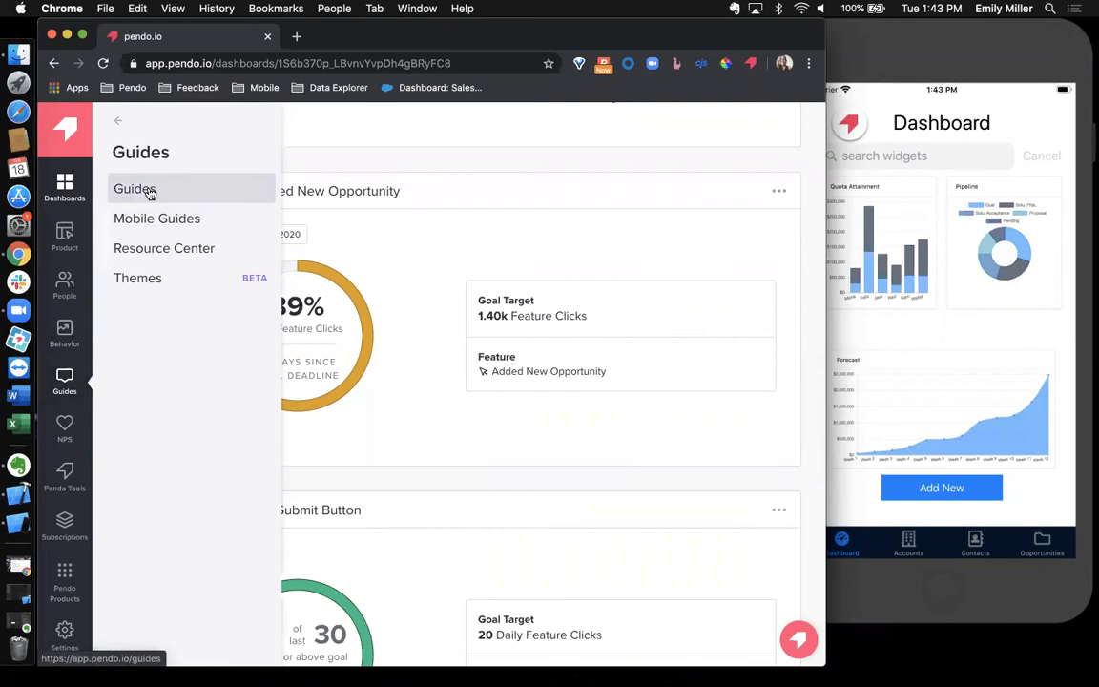
click(135, 189)
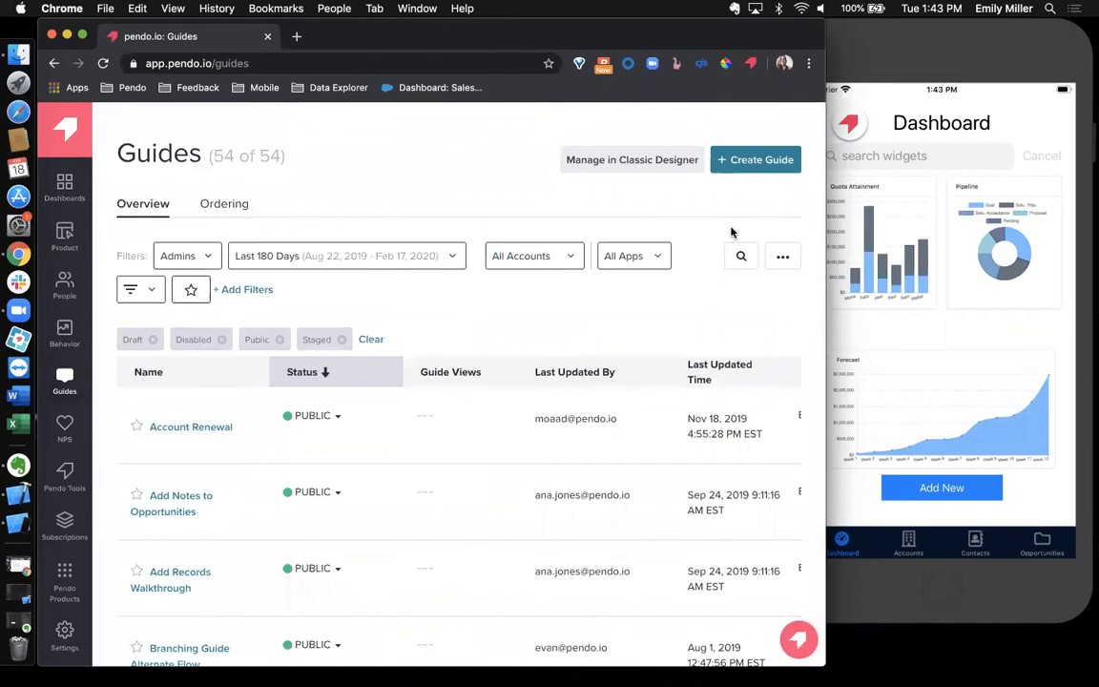
click(755, 159)
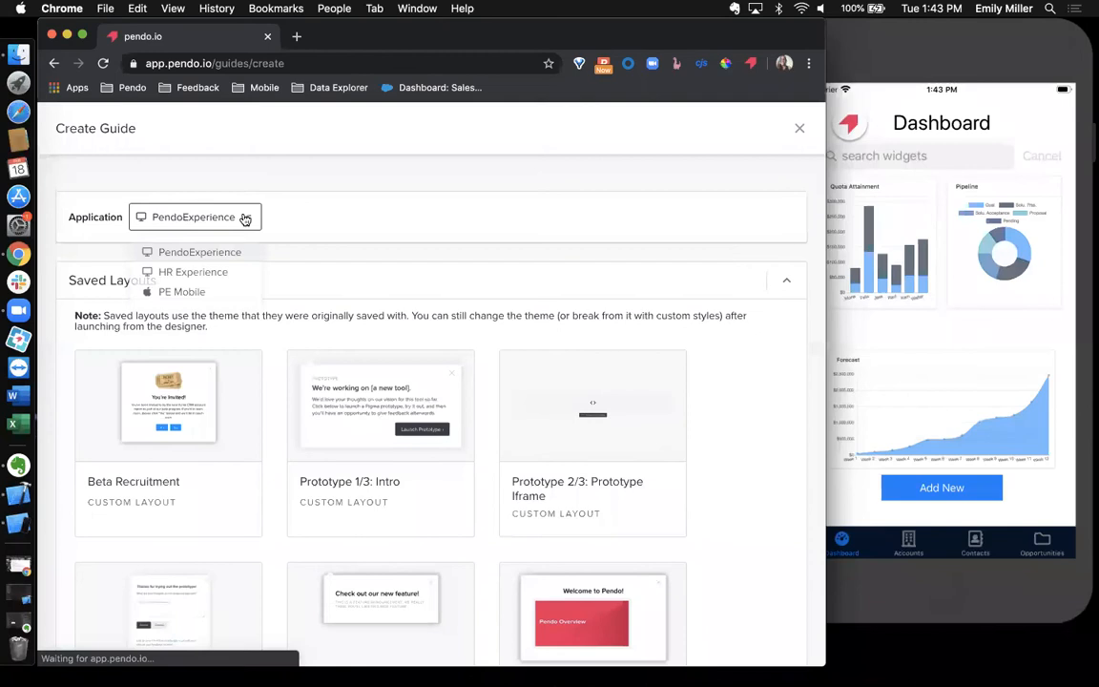
Step: Build a PE Mobile guide from the Large Pop Up layout and name it 'emily - mobile'
click(181, 290)
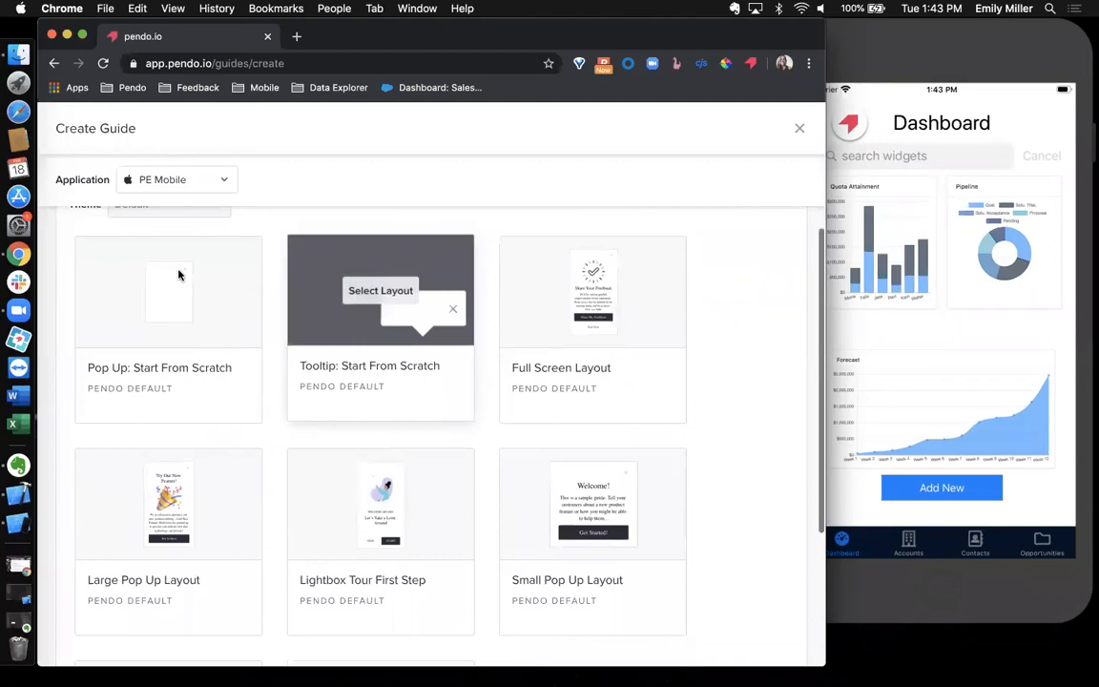
scroll(down, 3)
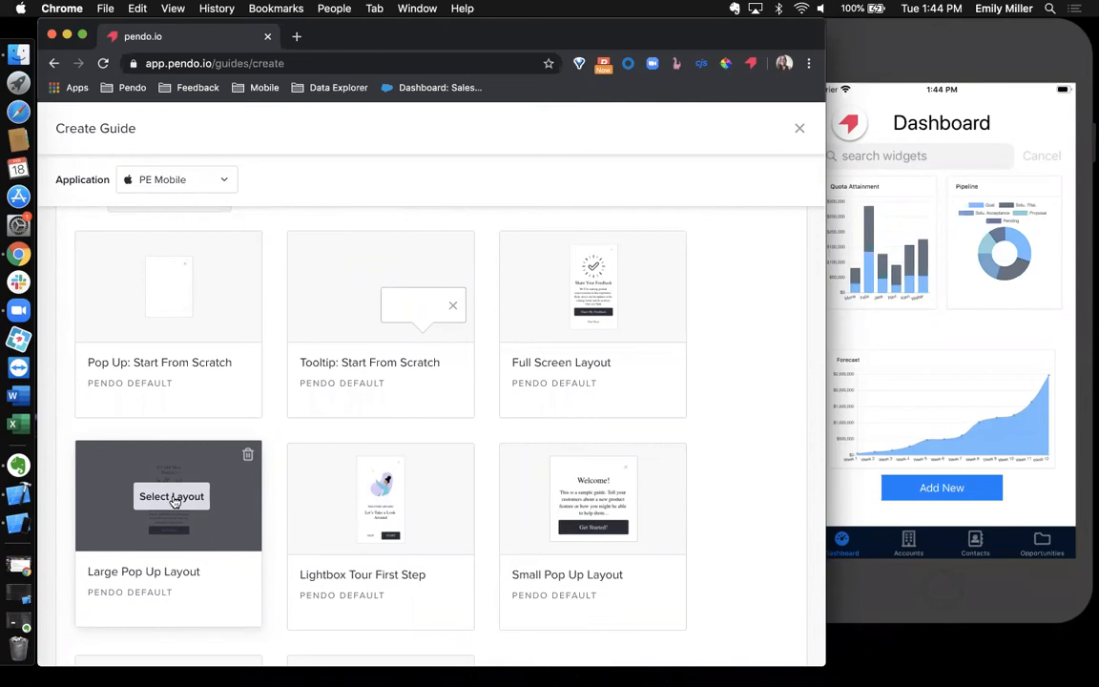
click(172, 496)
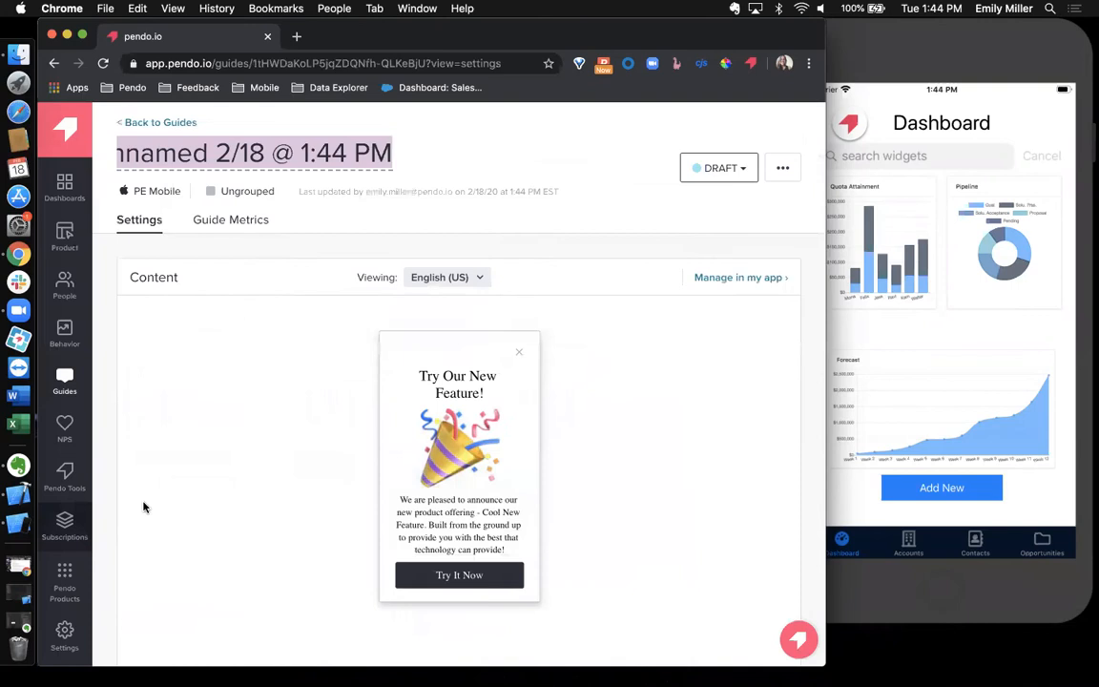
text(emily - mobile)
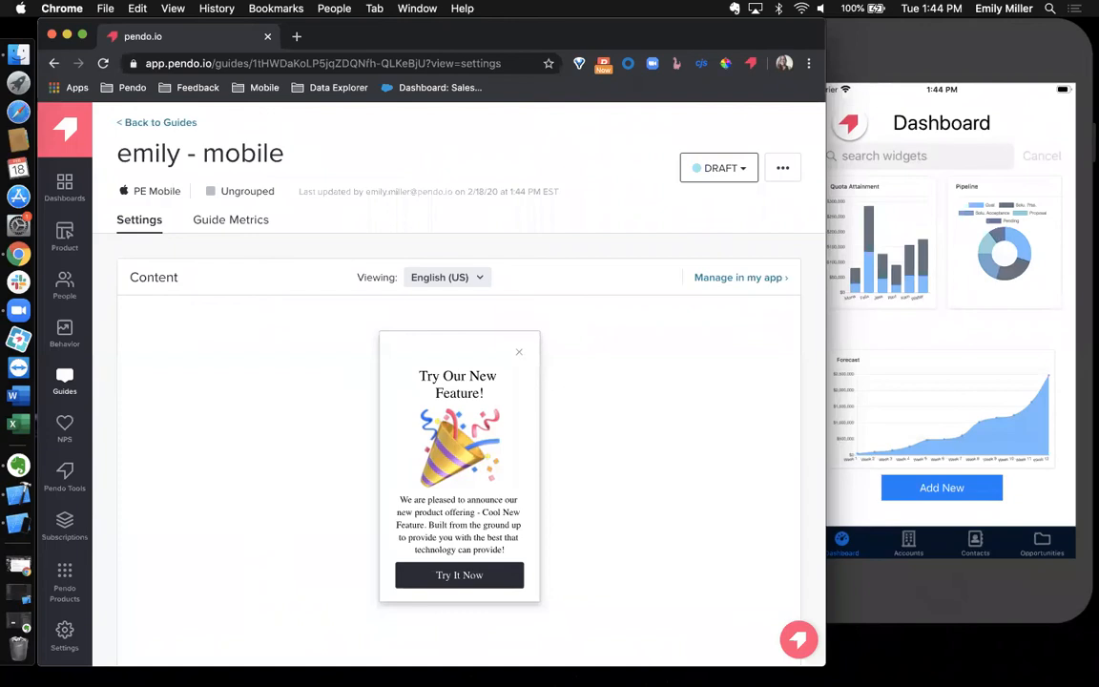
scroll(down, 3)
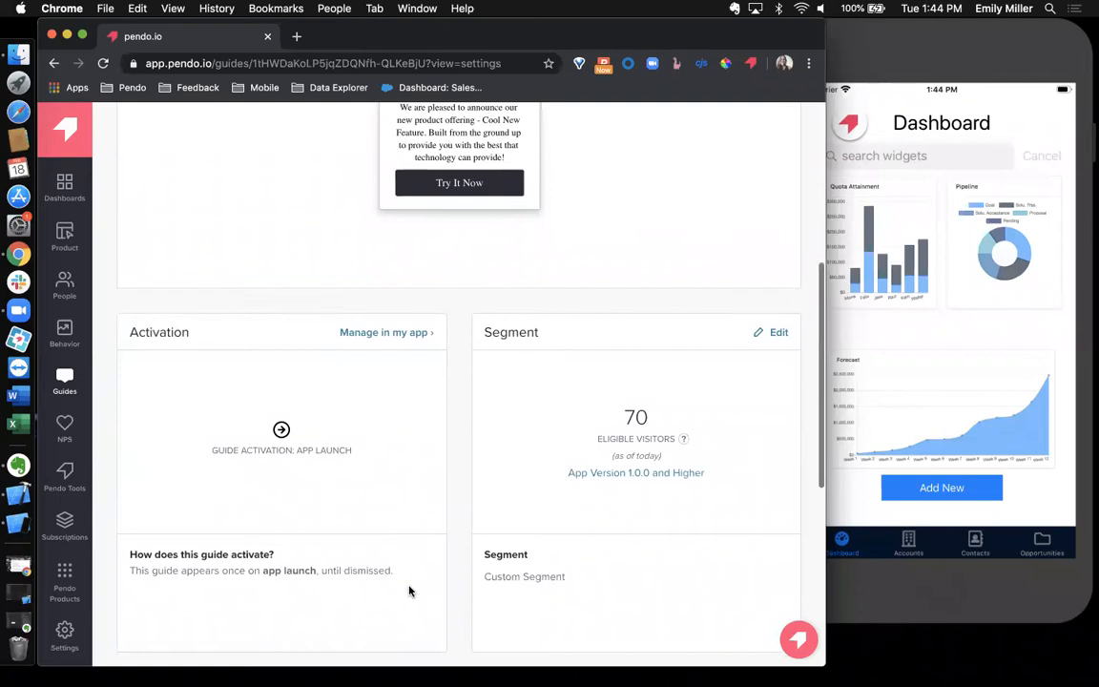
scroll(down, 3)
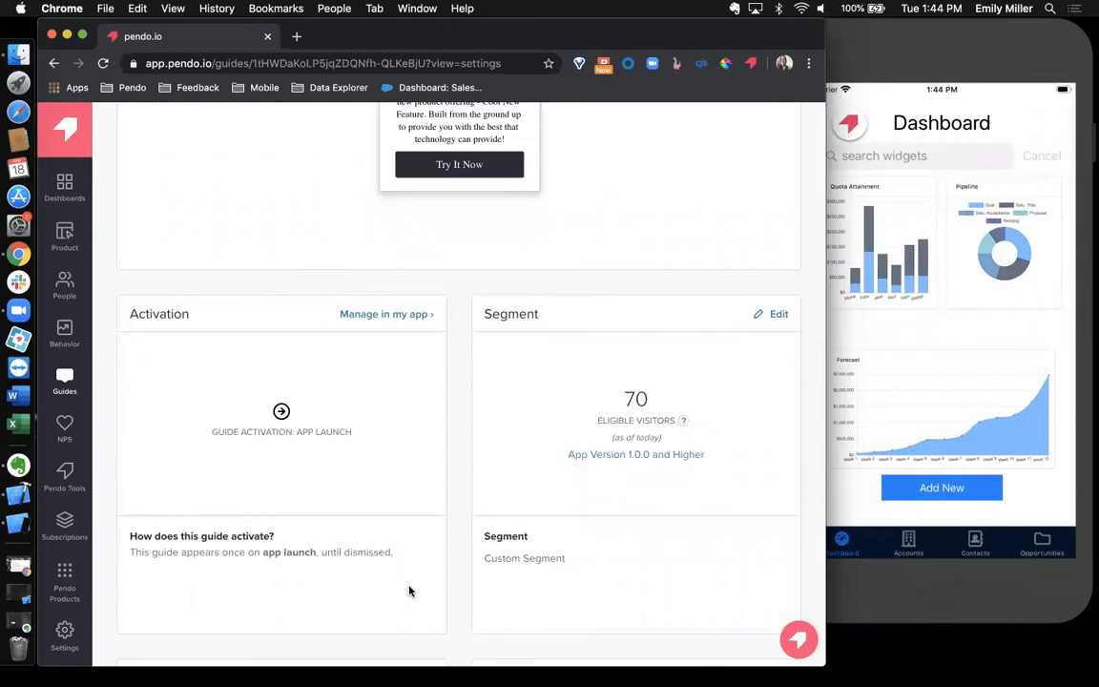
mouse_move(613, 623)
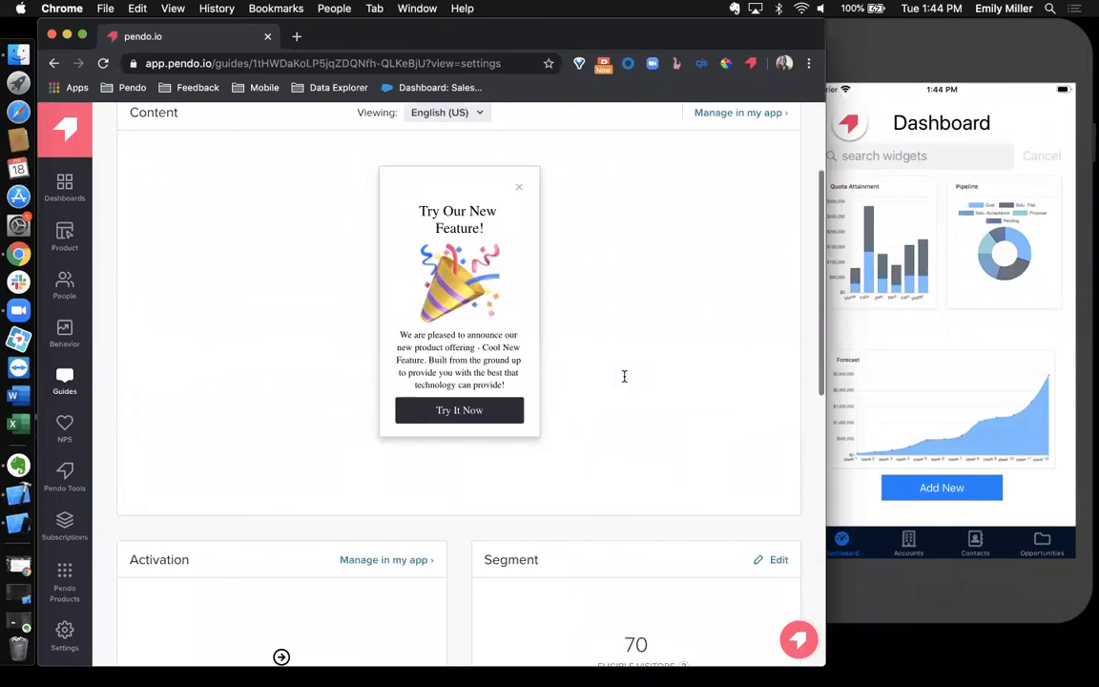
Step: Open the pop-up content in the designer and switch its theme to Custom
click(458, 409)
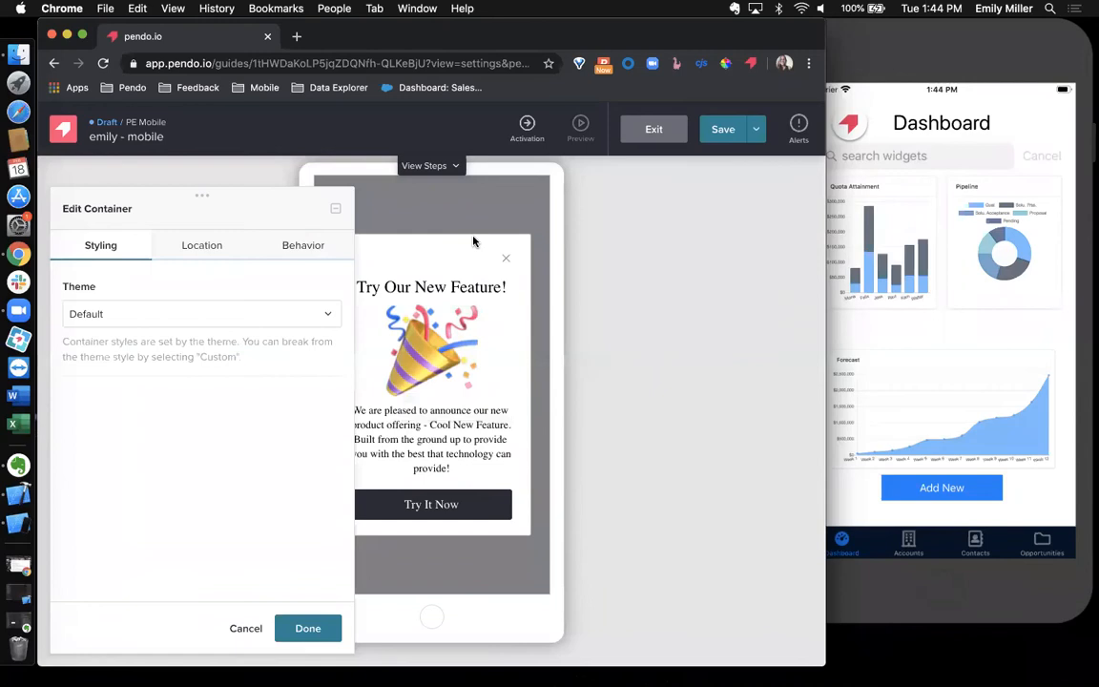
click(201, 313)
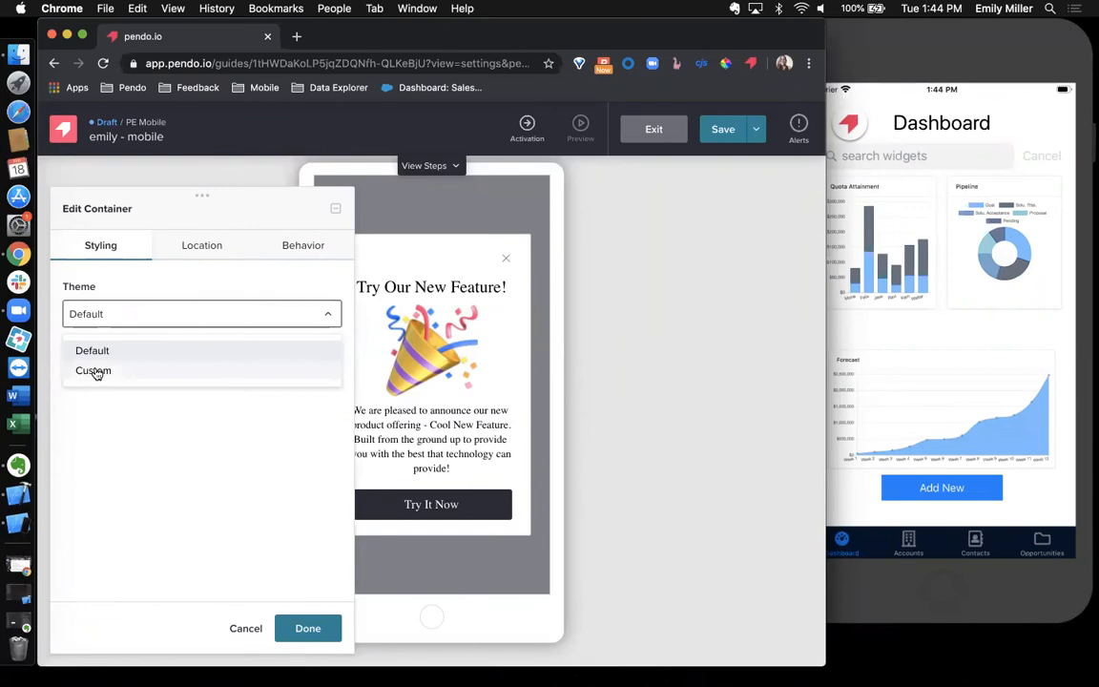
click(93, 370)
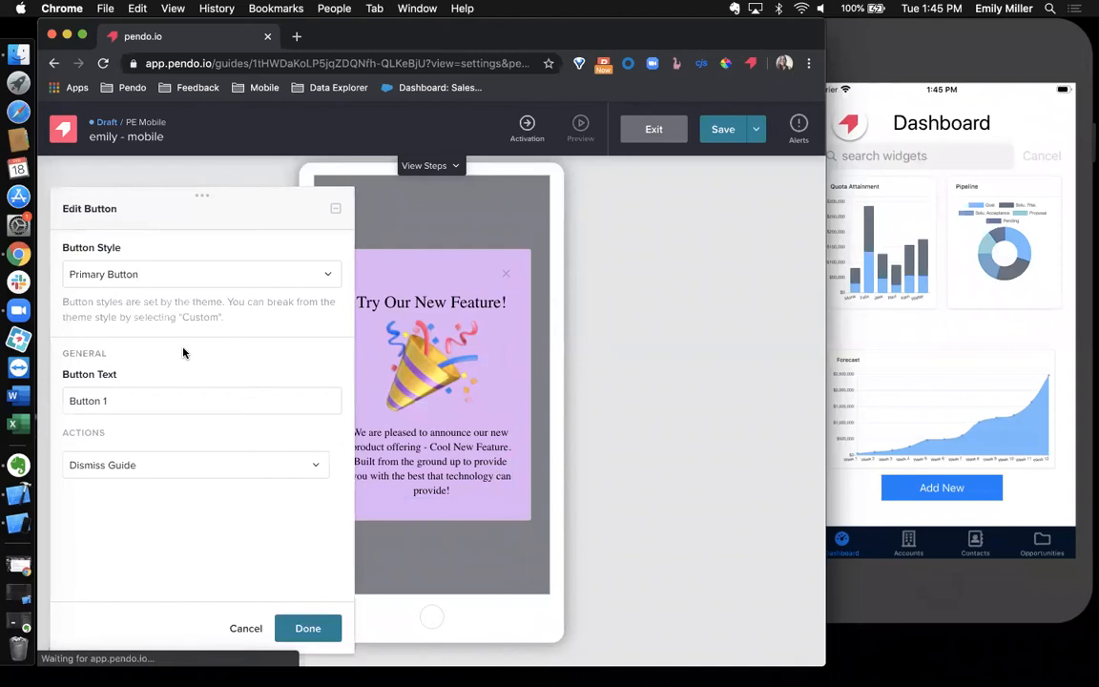
Step: Relabel the second button 'Try it!' and confirm its Next Step action
click(307, 628)
text(Try it)
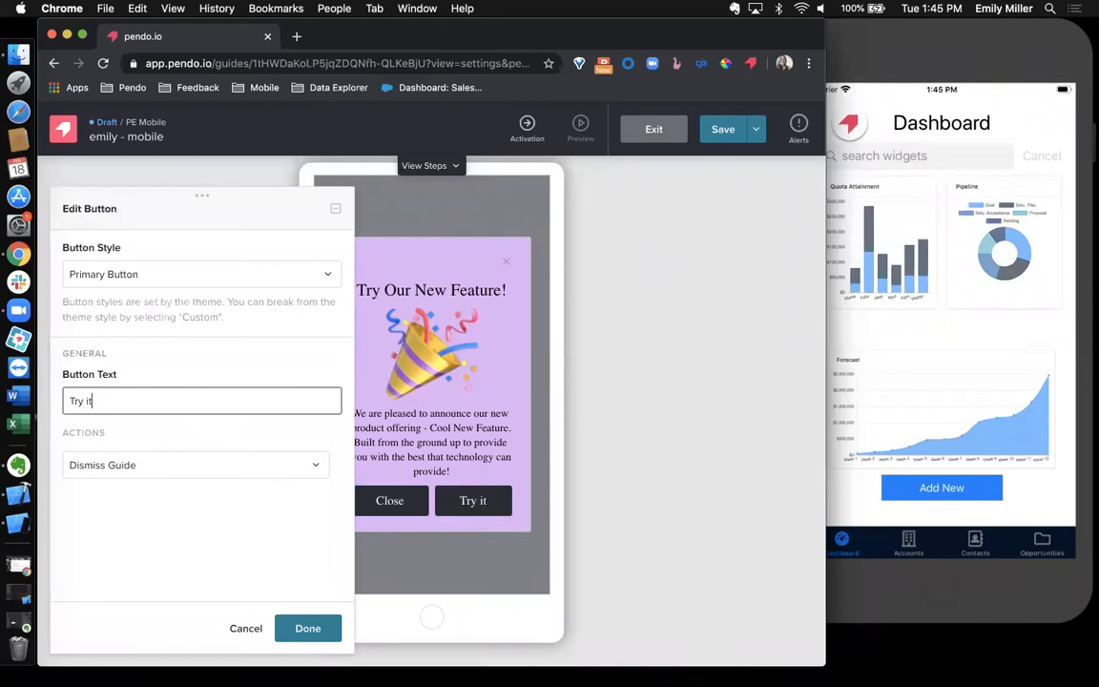
text(!)
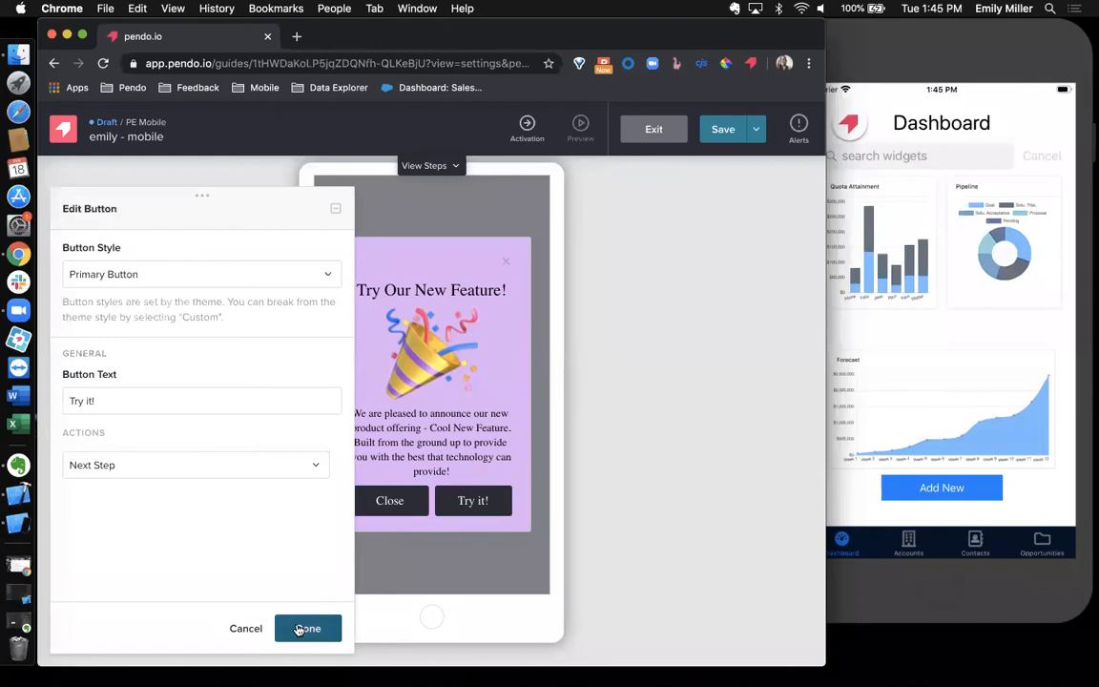
click(308, 628)
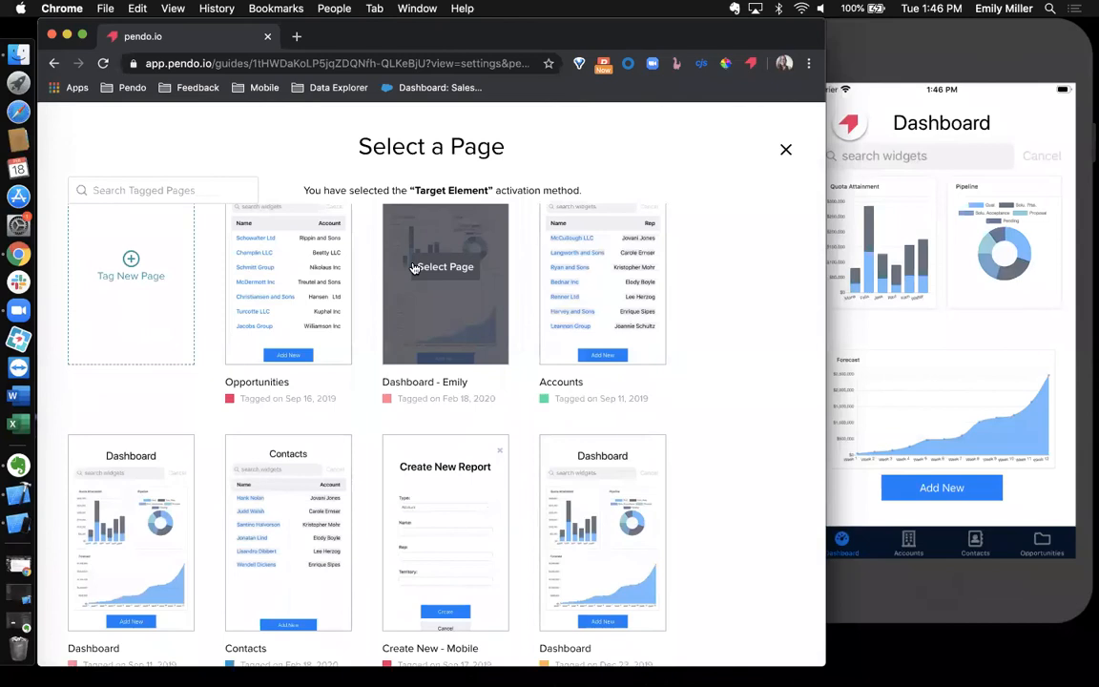
Step: Target the tab on the Dashboard - Emily page and save it as the Contacts feature
click(444, 266)
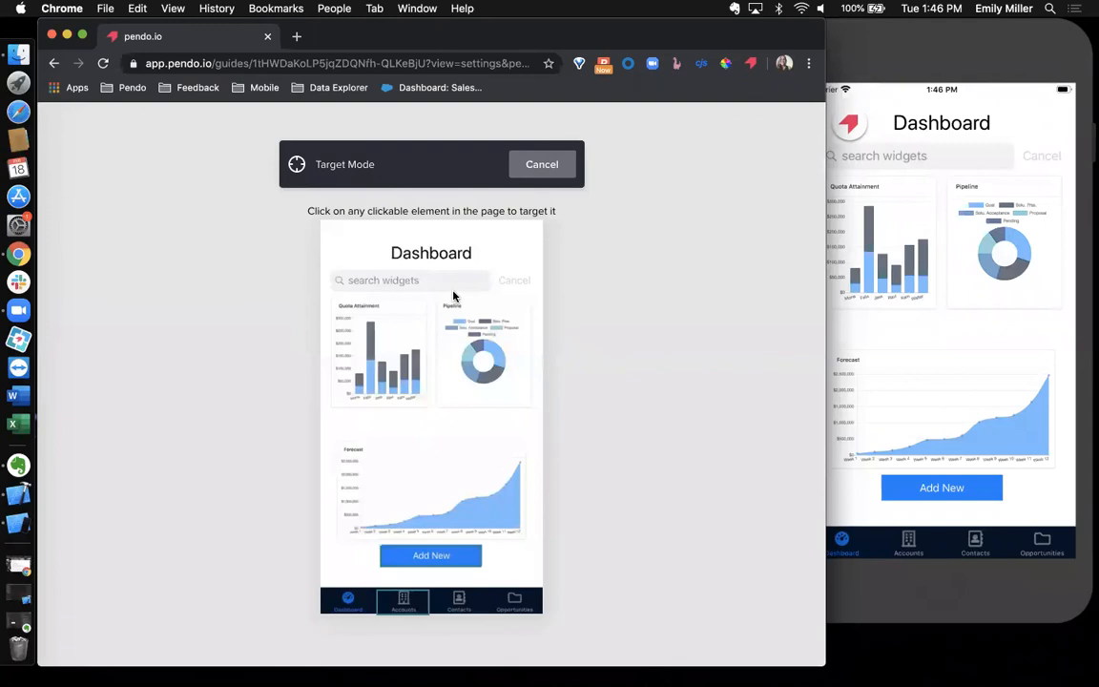
click(513, 601)
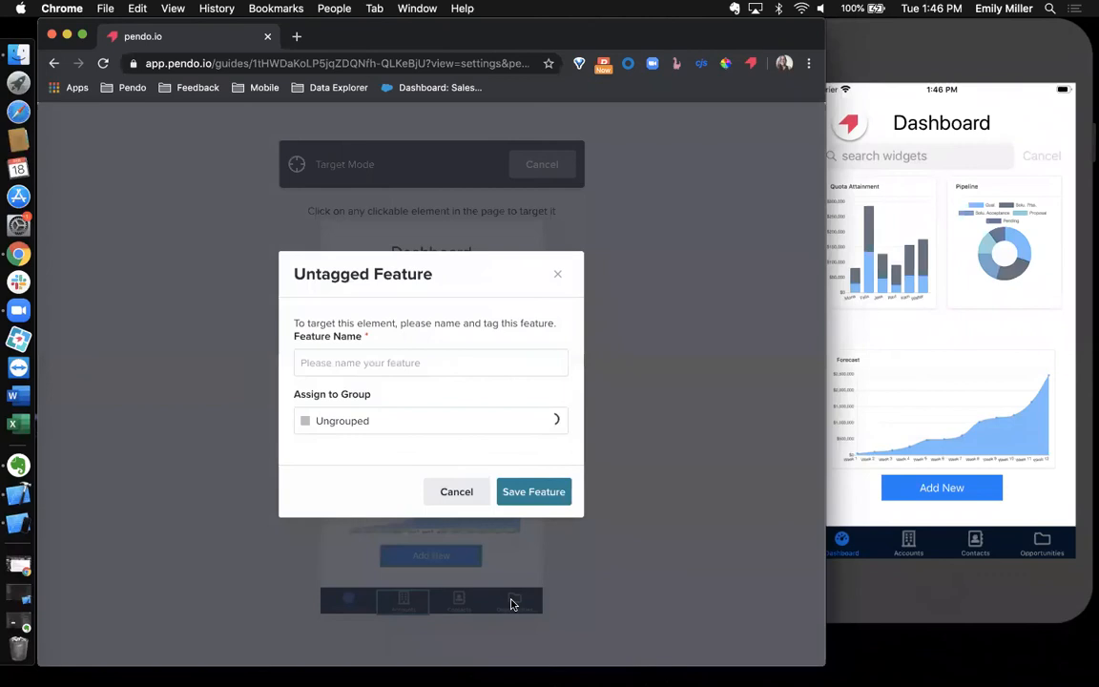
click(456, 491)
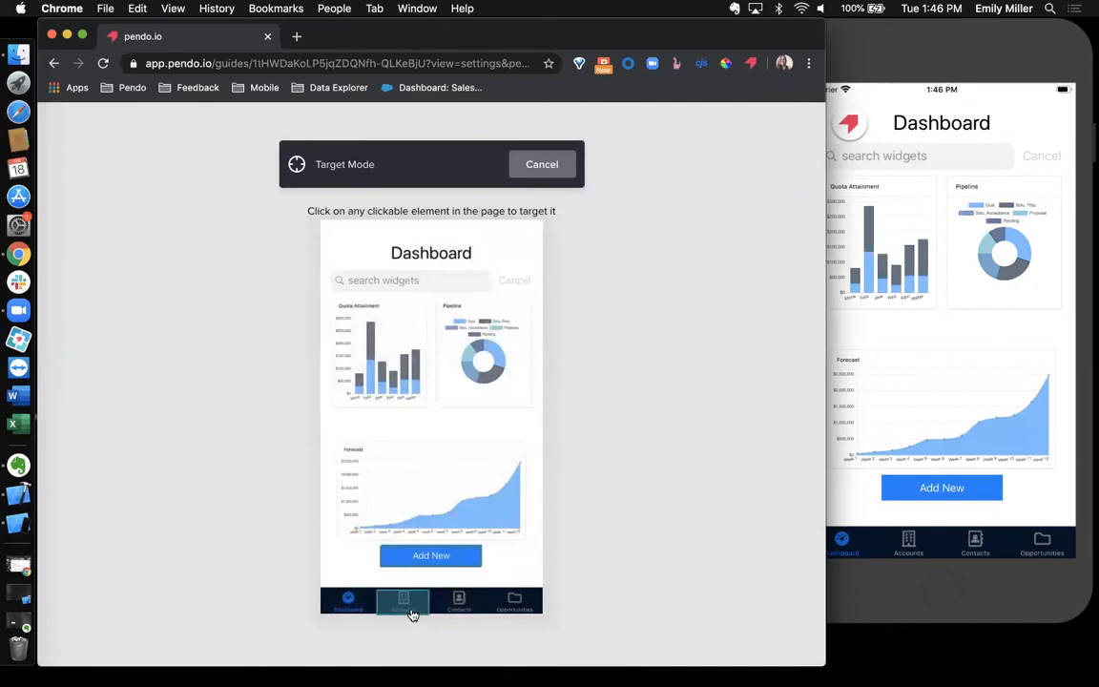
click(402, 601)
text(Contacts)
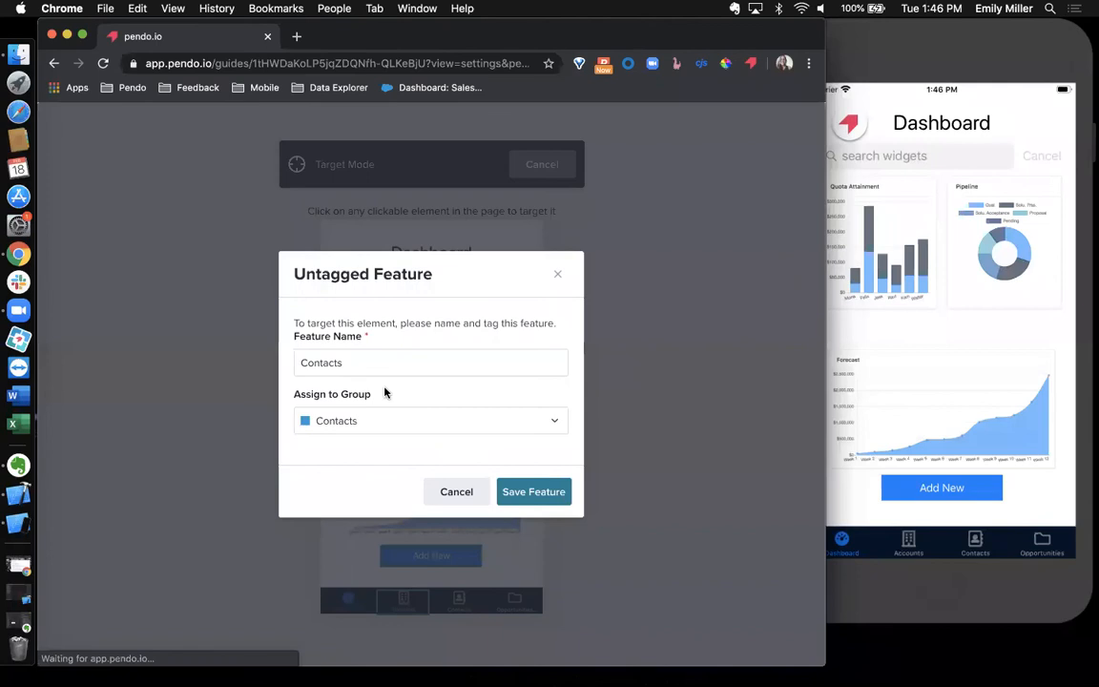
click(534, 491)
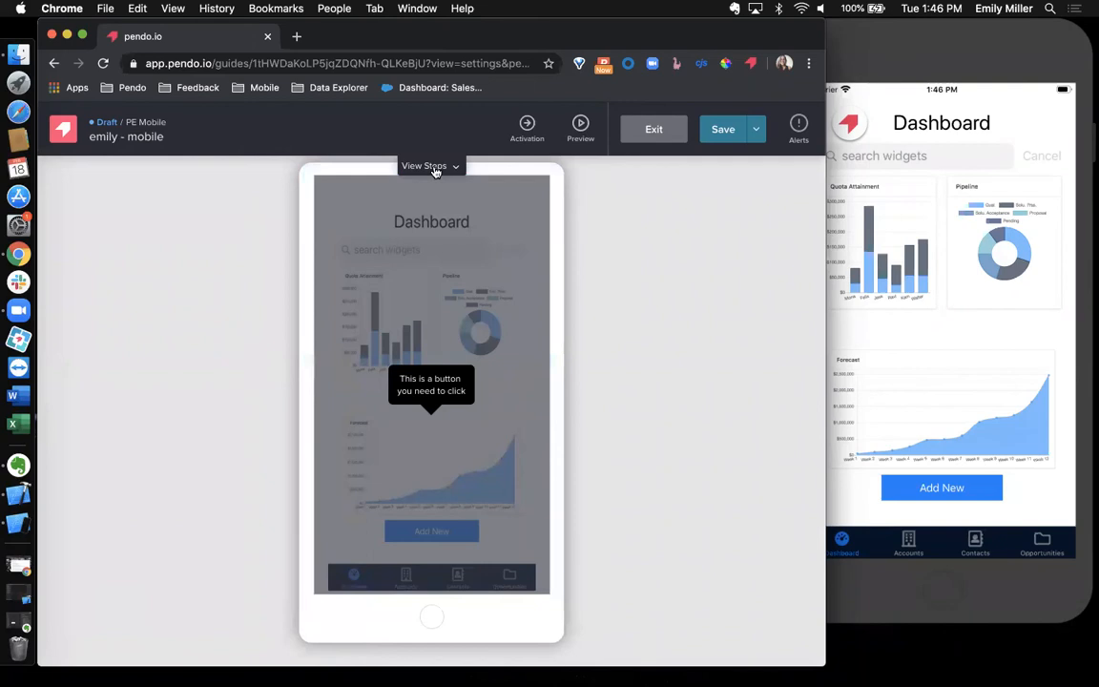
Step: Add a new guide step using a blank Tooltip: Start From Scratch
click(424, 166)
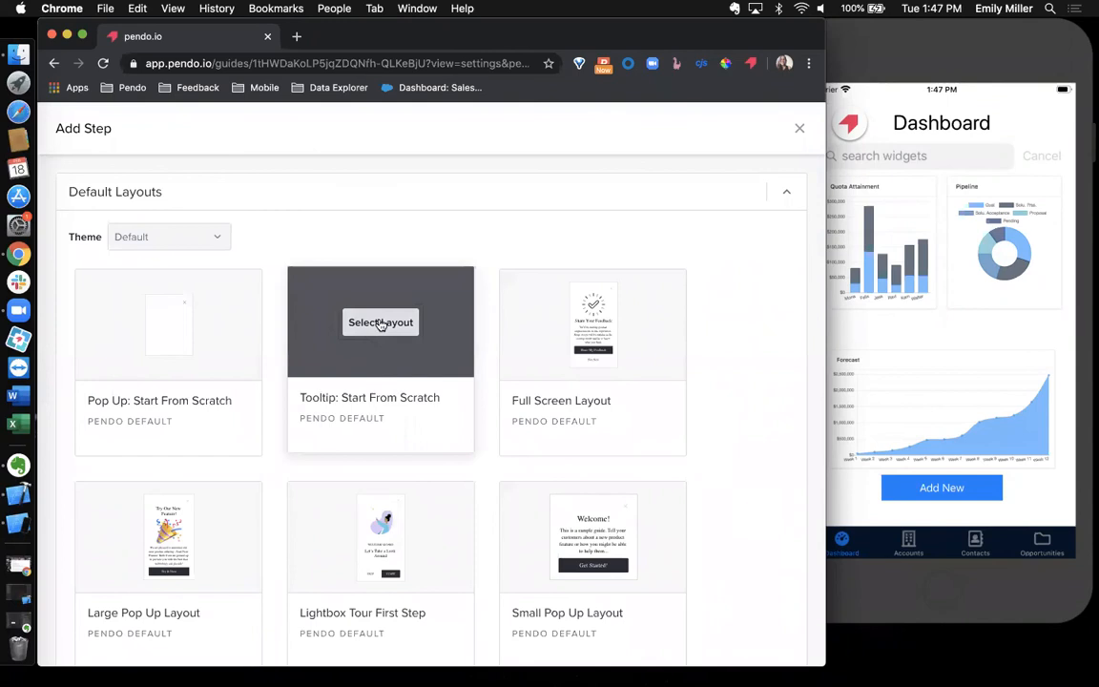
click(380, 322)
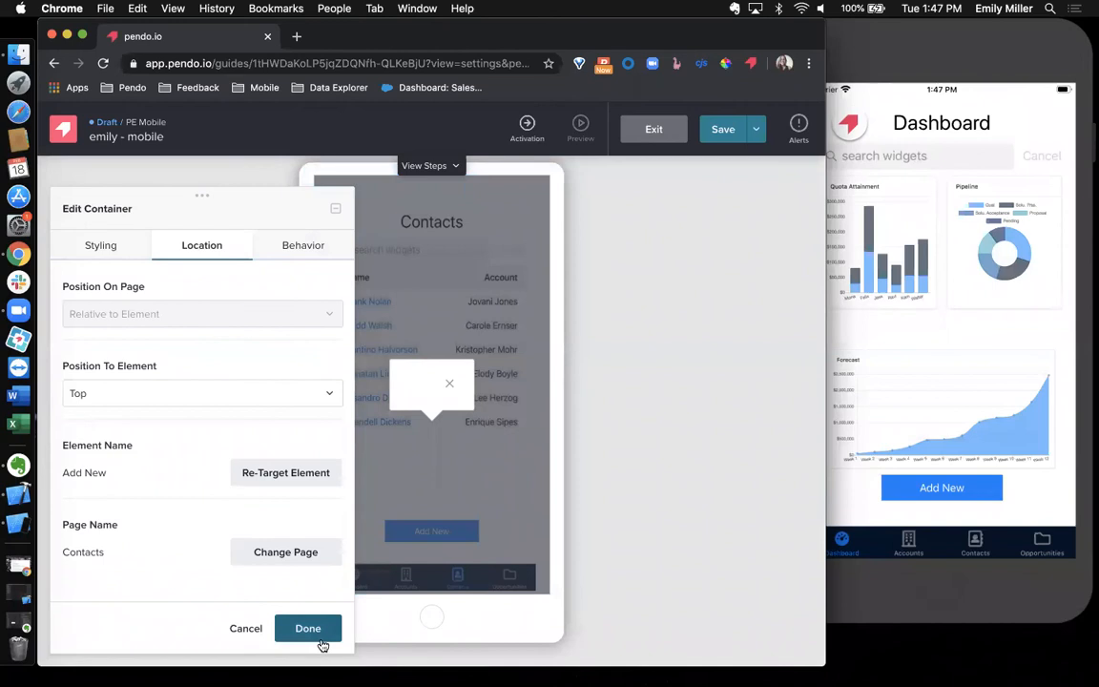
Step: Confirm placement above Add New, add the 'Click Add New!' text, and save the guide
click(307, 628)
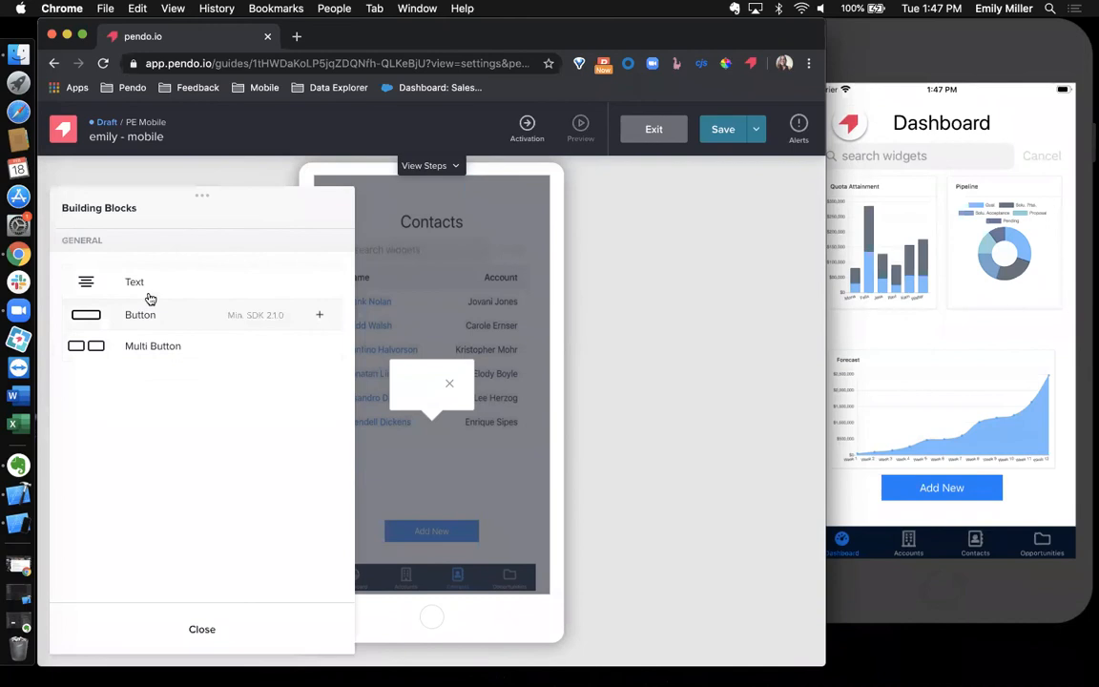
click(133, 281)
text(Click Ad)
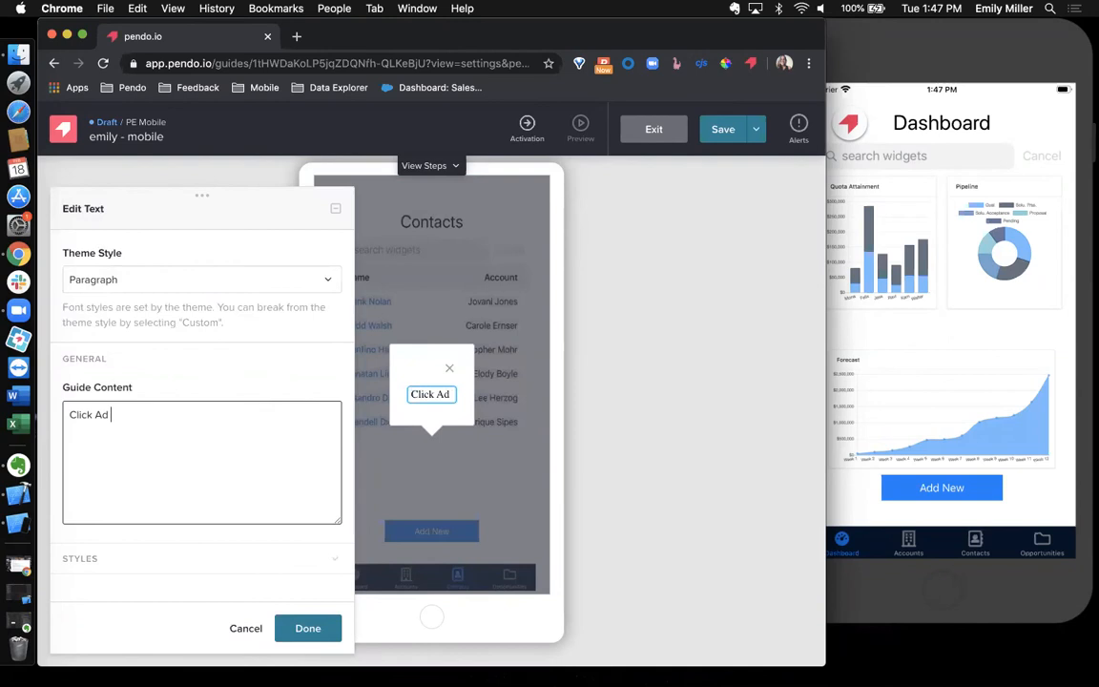
click(307, 628)
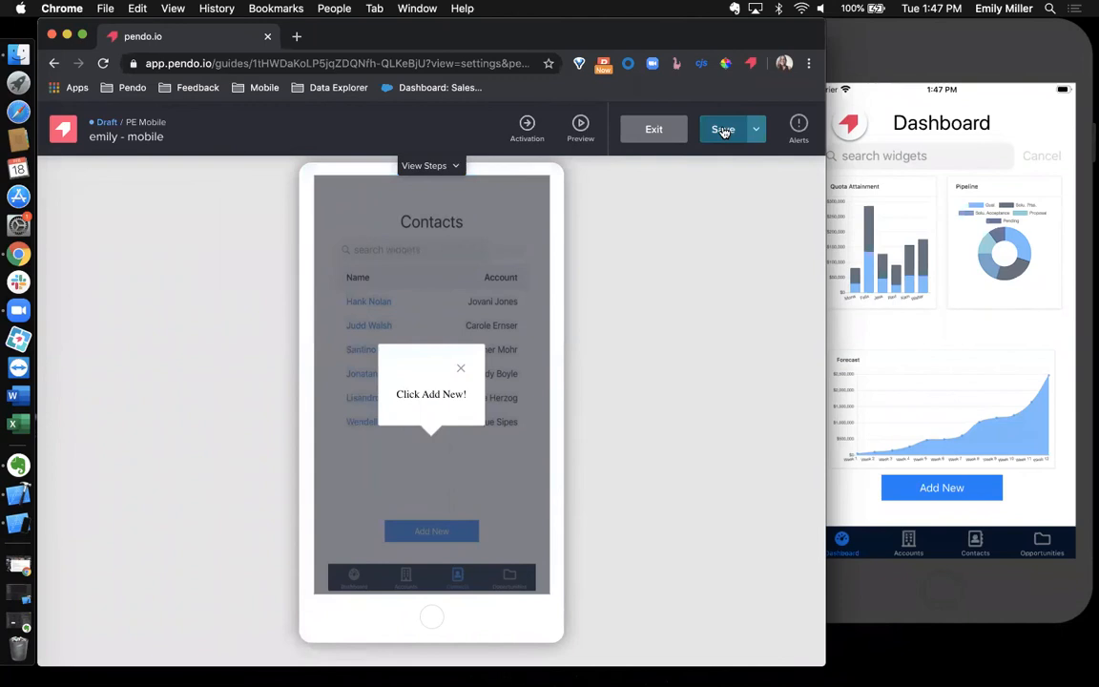
click(722, 129)
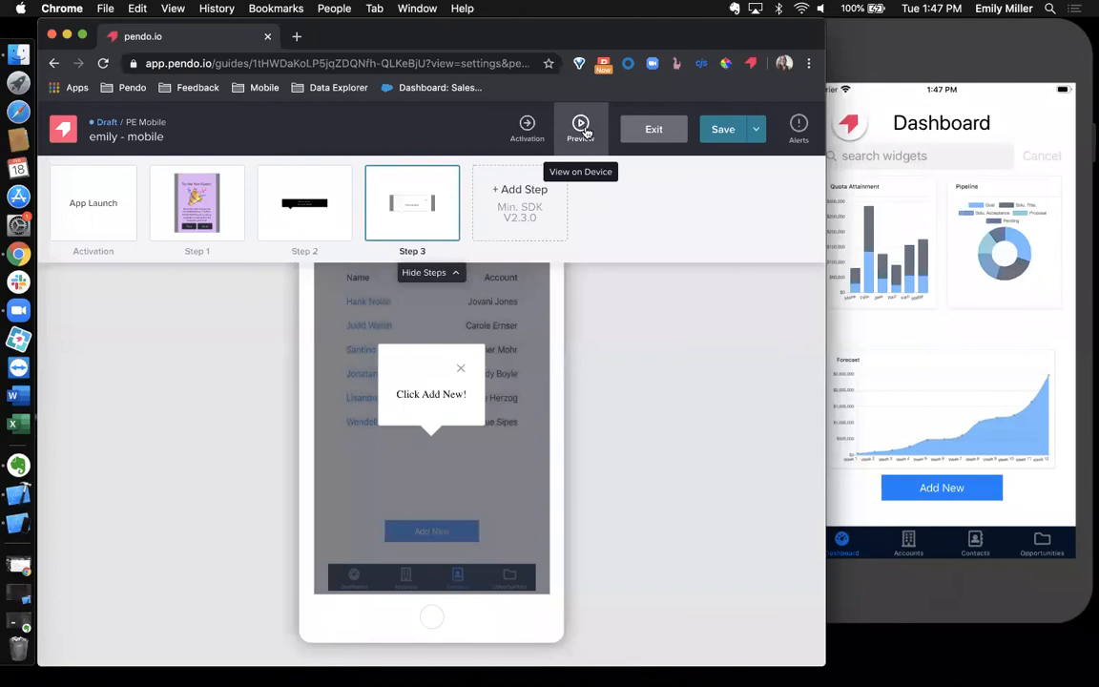
Step: Launch View on Device and tap Try it! to advance past the purple pop-up
click(580, 129)
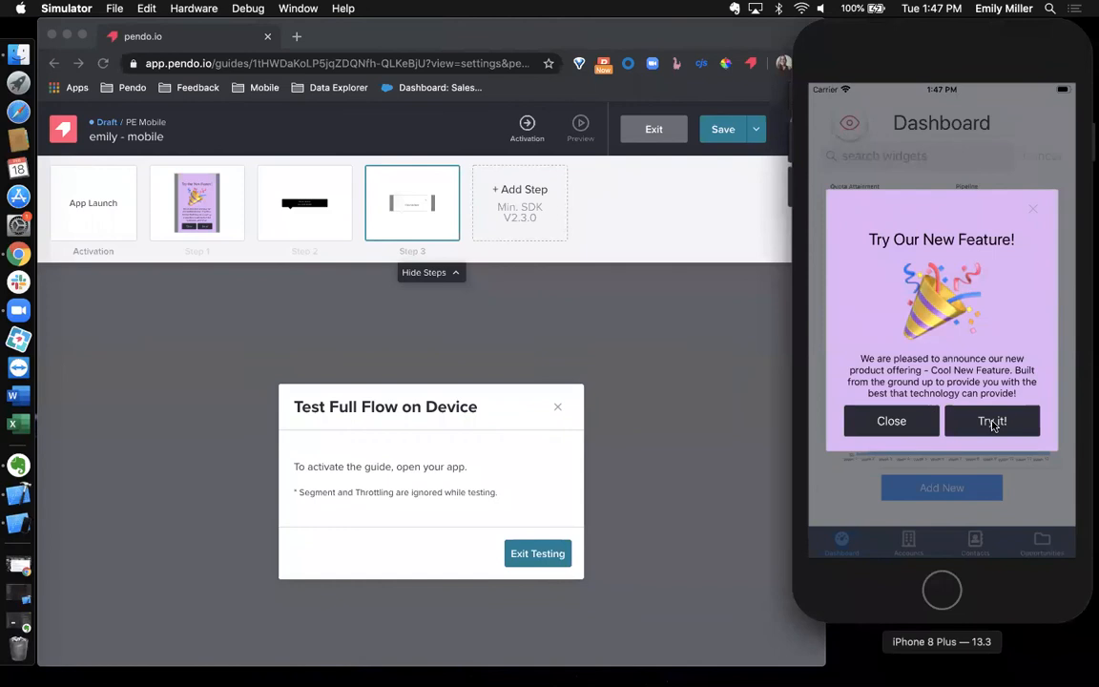
click(974, 542)
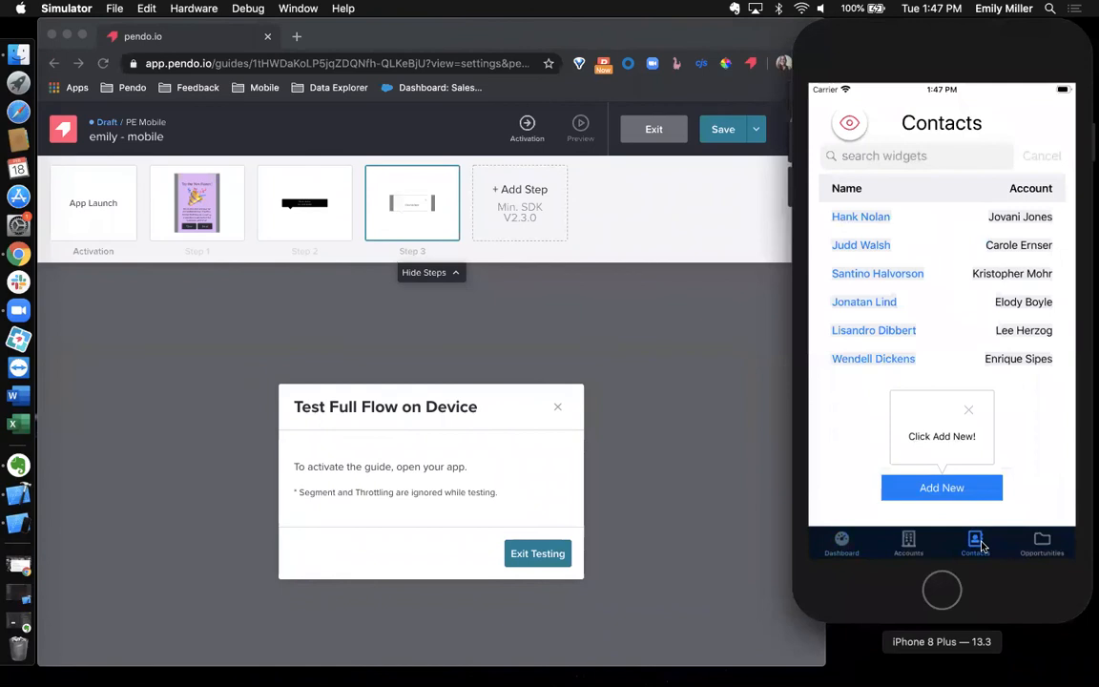